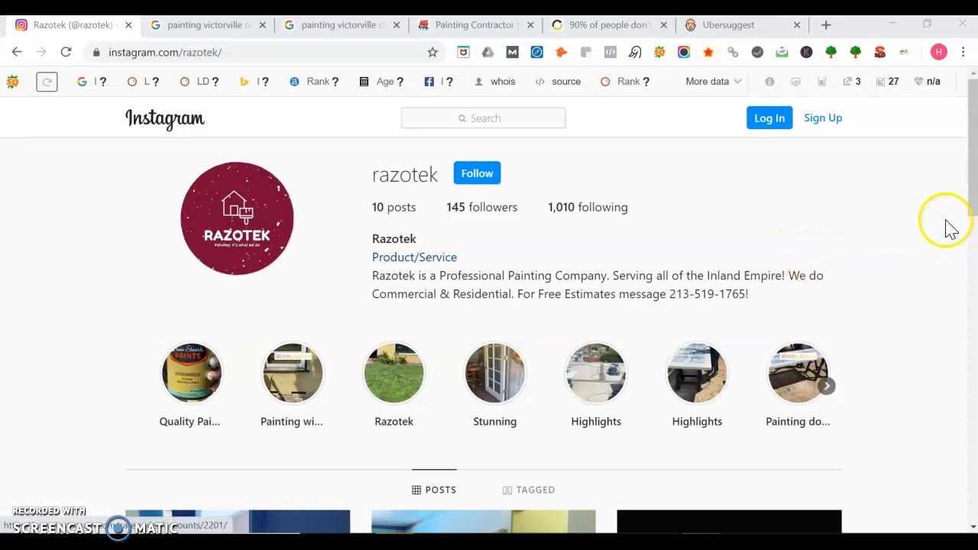
mouse_move(912, 197)
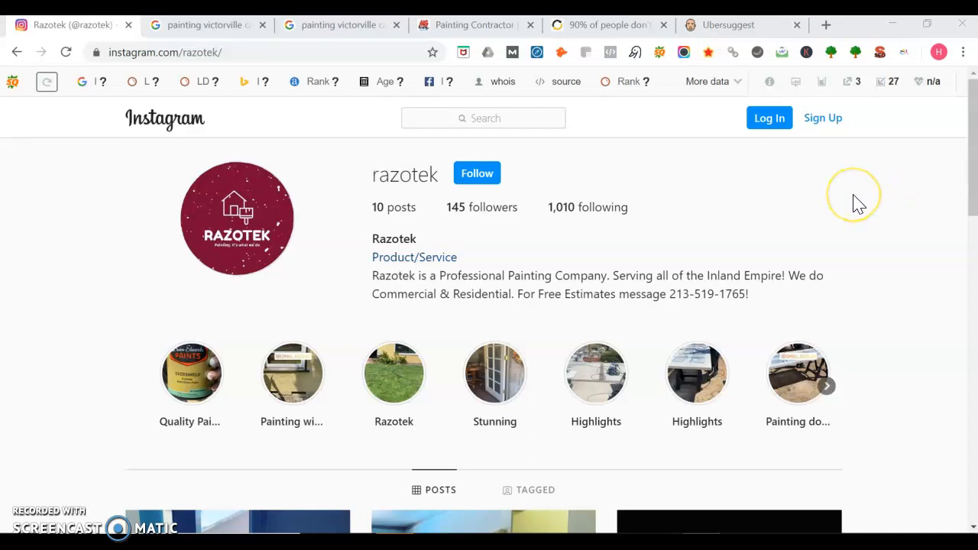
mouse_move(856, 203)
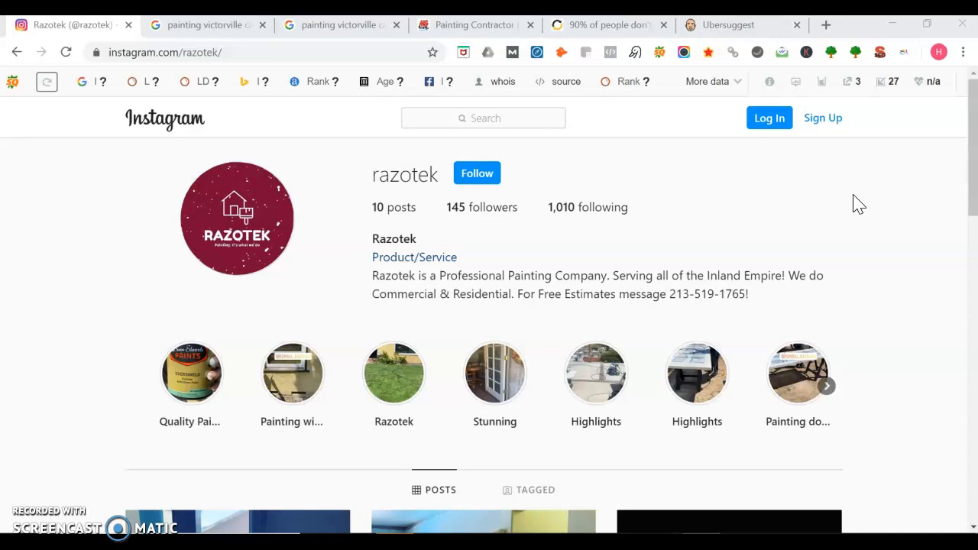
mouse_move(787, 235)
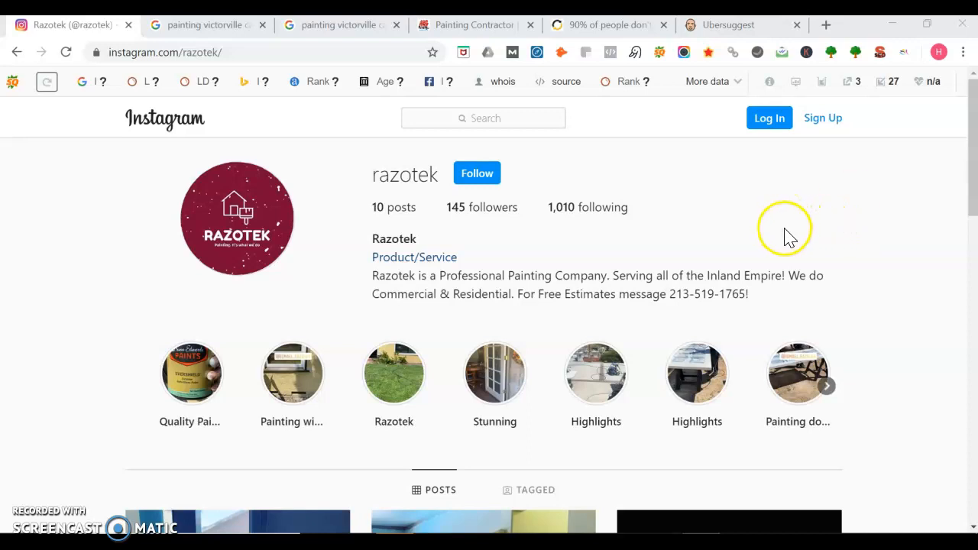
Step: Scroll down and back up through the current browser page
scroll(down, 3)
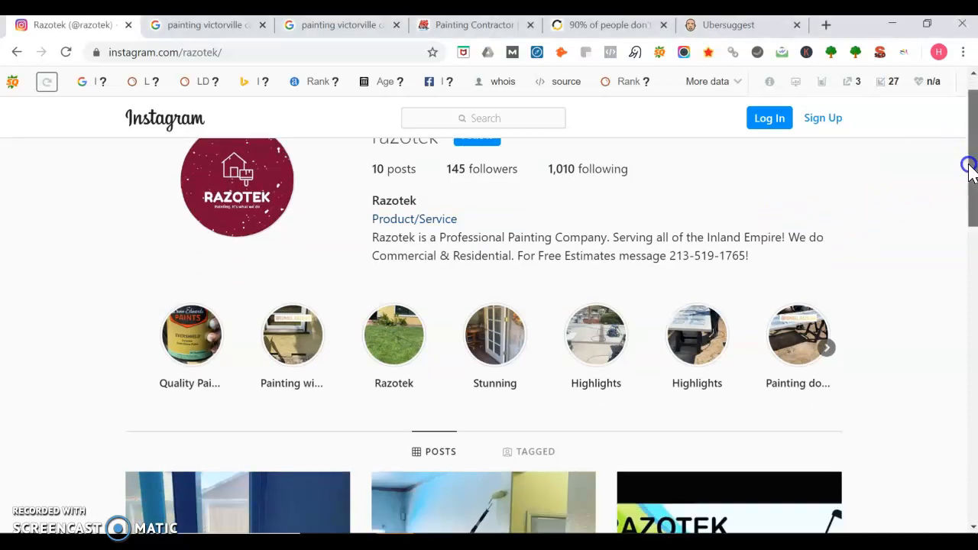
scroll(down, 3)
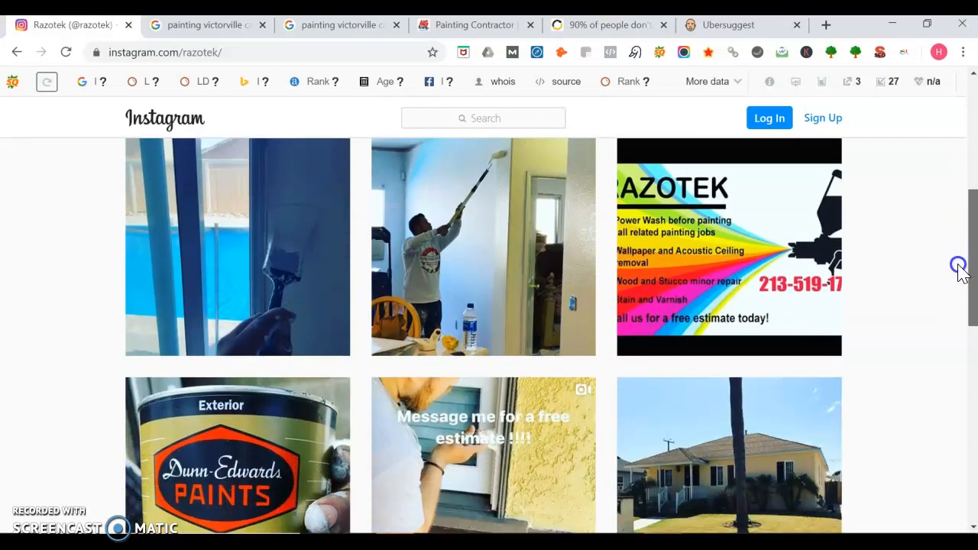
scroll(down, 3)
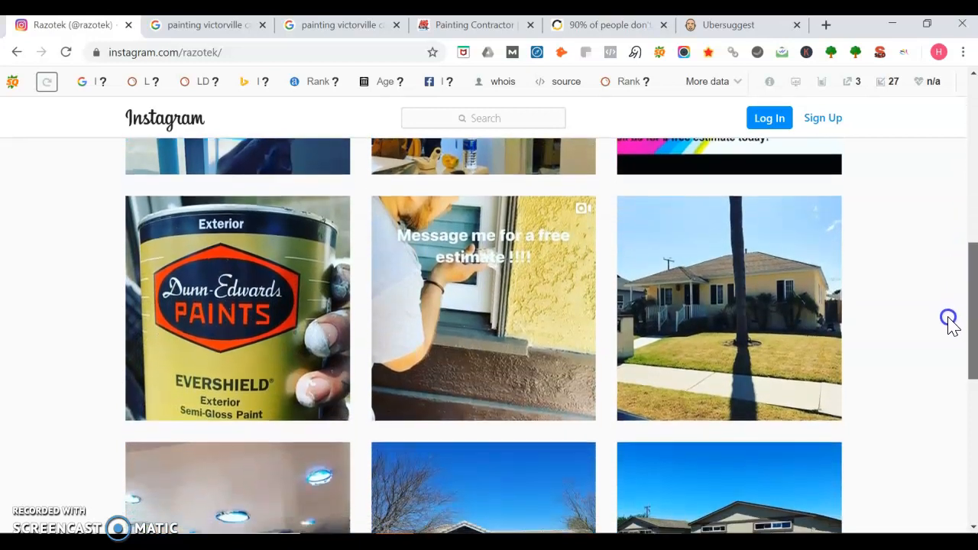
scroll(down, 3)
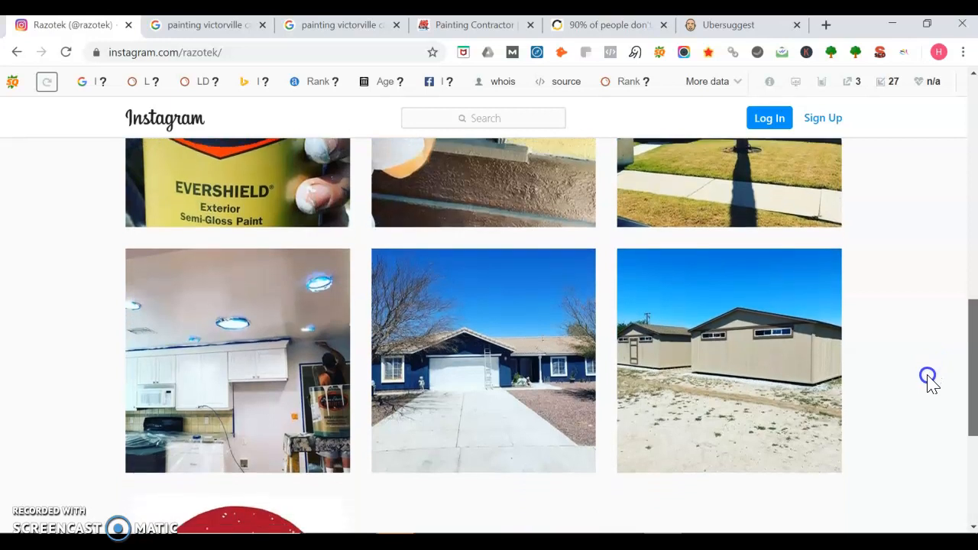
scroll(down, 3)
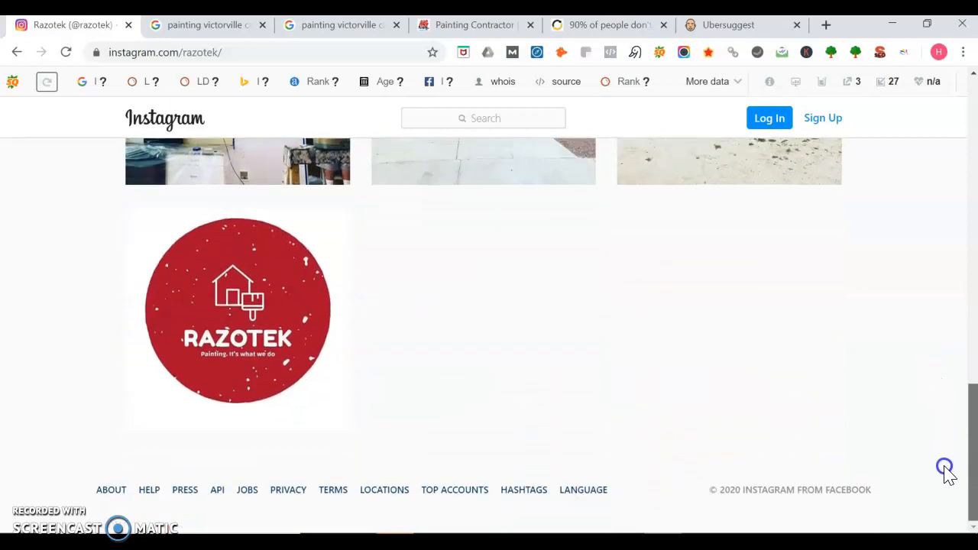
scroll(up, 3)
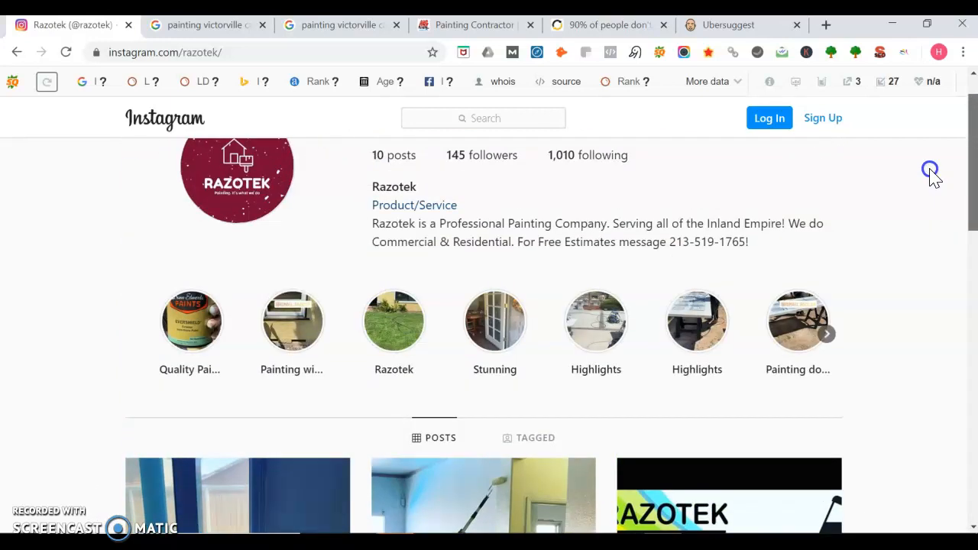
scroll(up, 3)
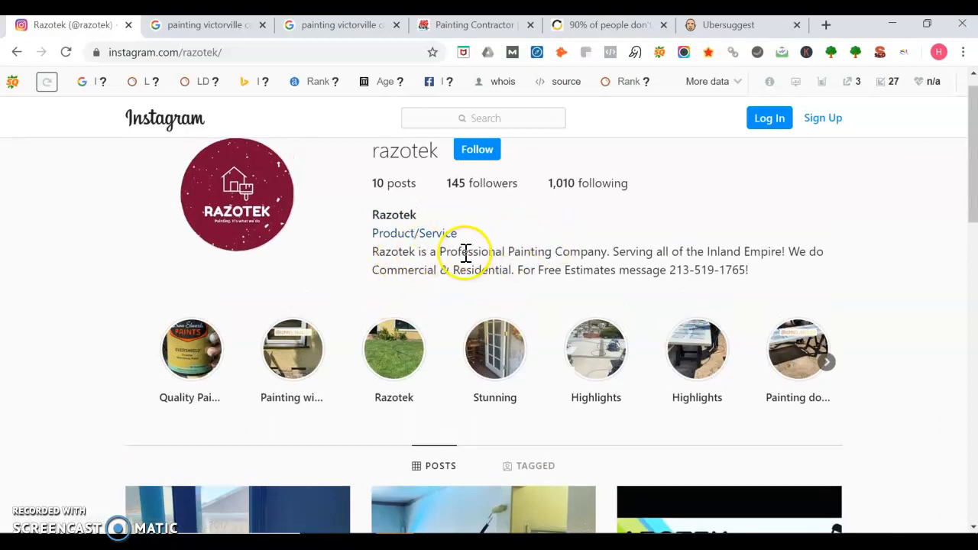
mouse_move(769, 246)
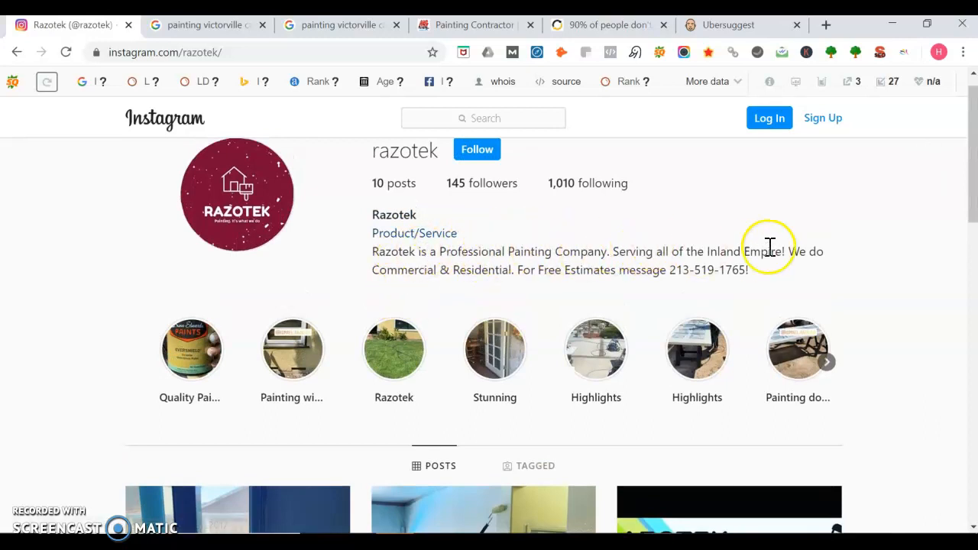
mouse_move(829, 210)
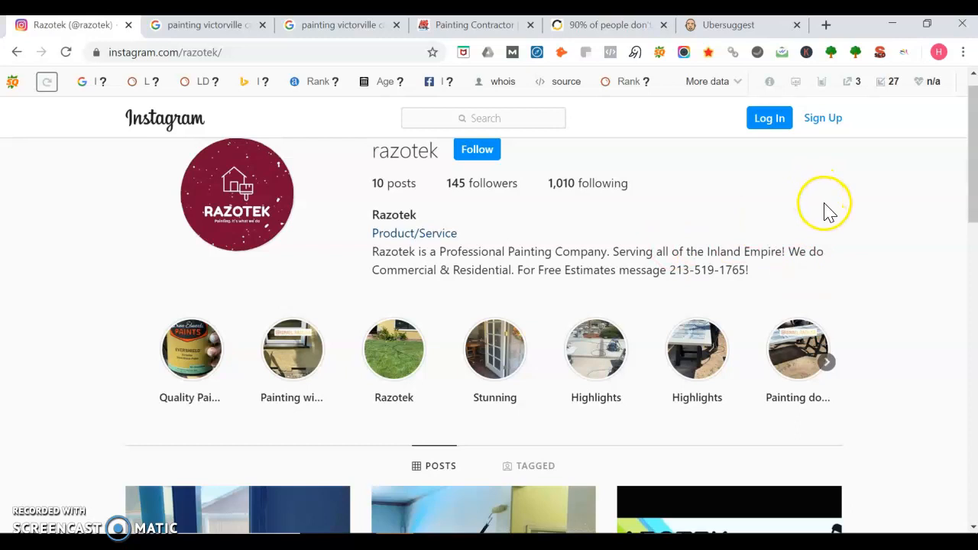
mouse_move(428, 306)
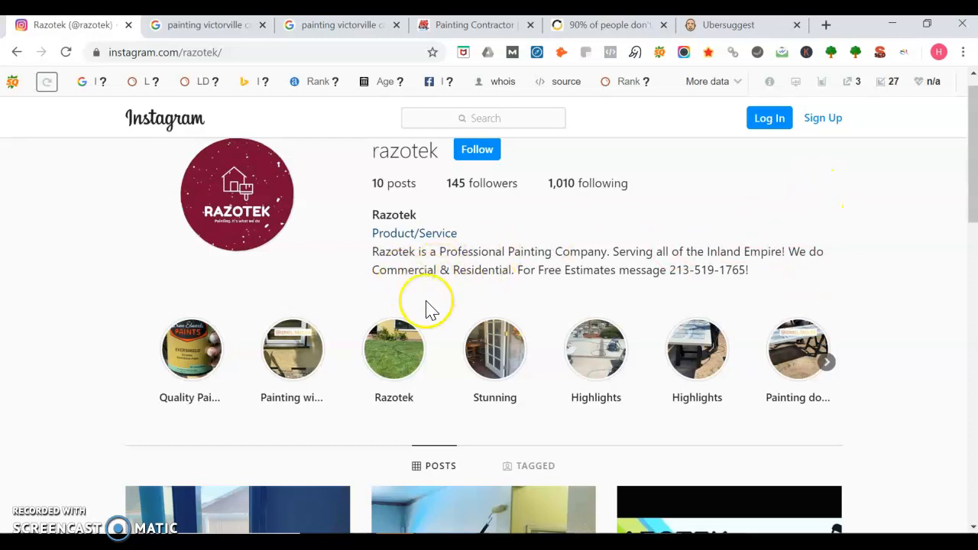
mouse_move(700, 265)
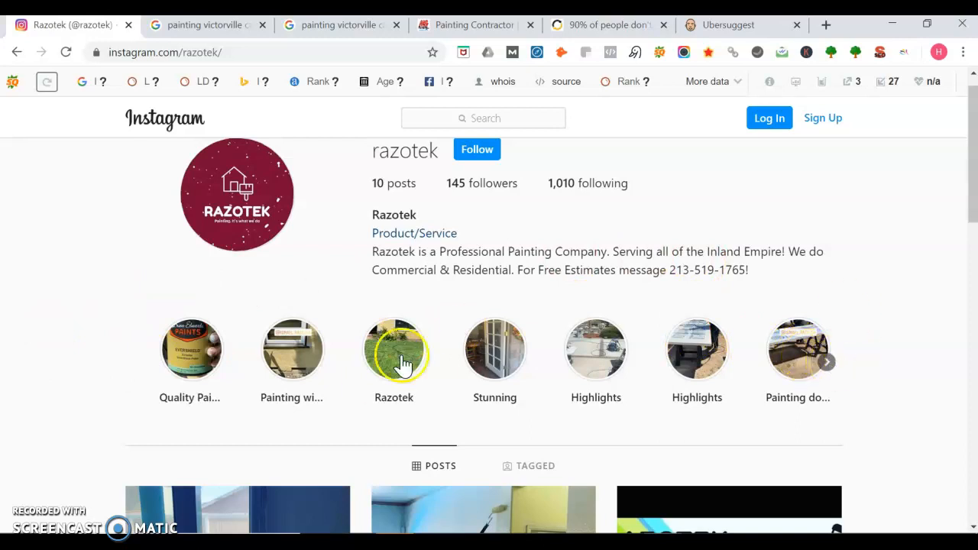
mouse_move(494, 328)
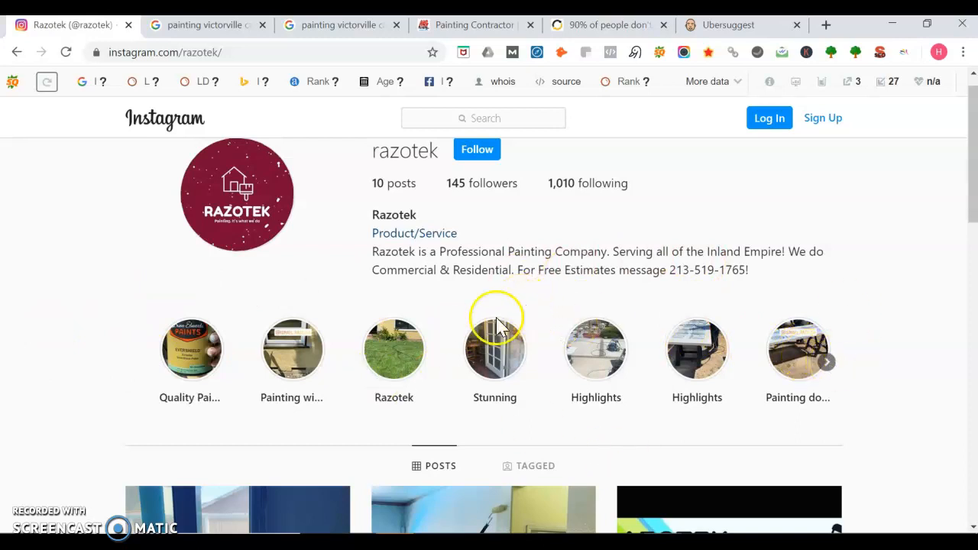
mouse_move(535, 264)
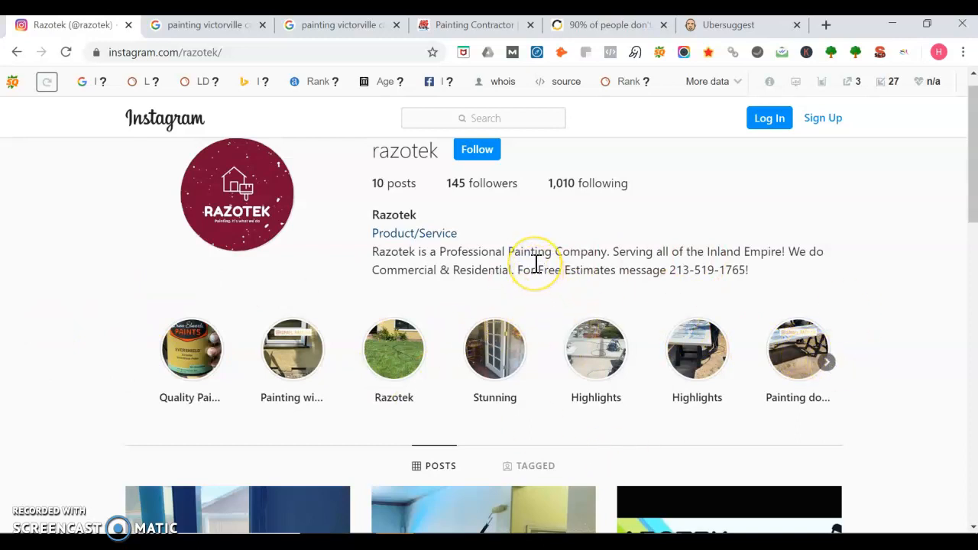
mouse_move(596, 302)
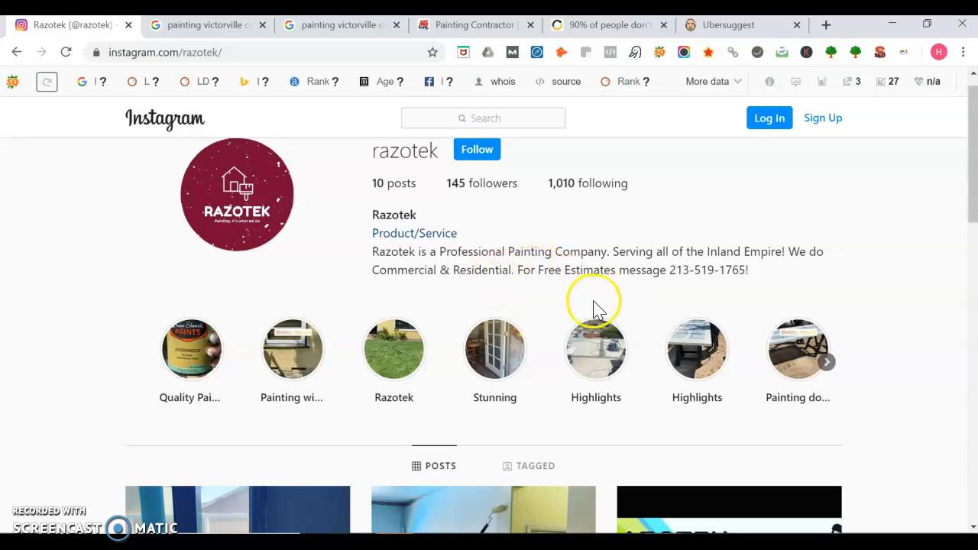
mouse_move(201, 31)
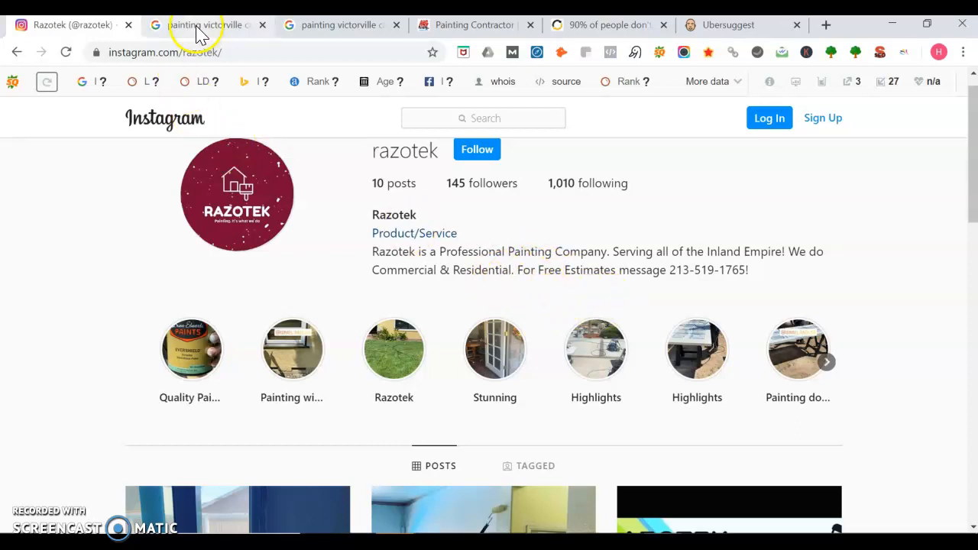
Step: Switch to the 'painting victorville ca' results and scroll past the ad to the map pack
click(203, 24)
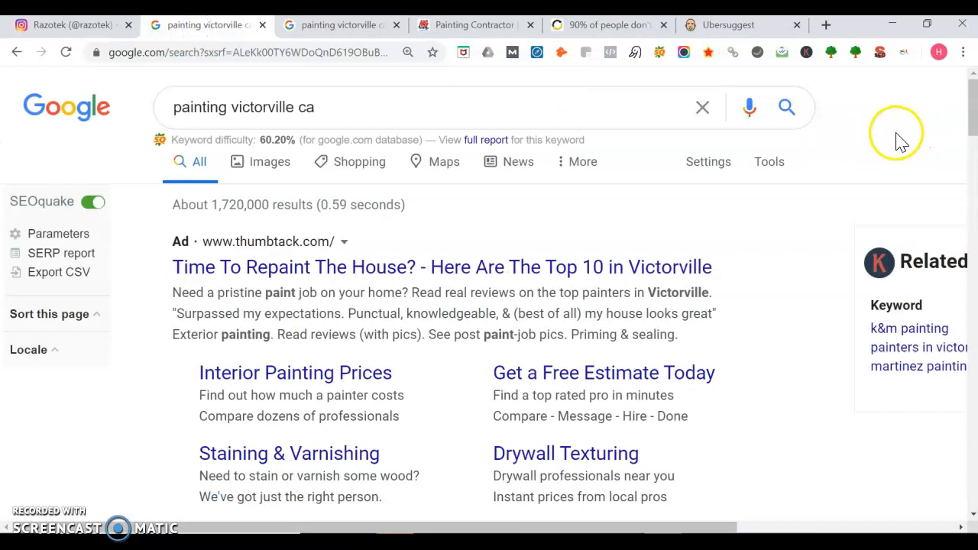
mouse_move(970, 111)
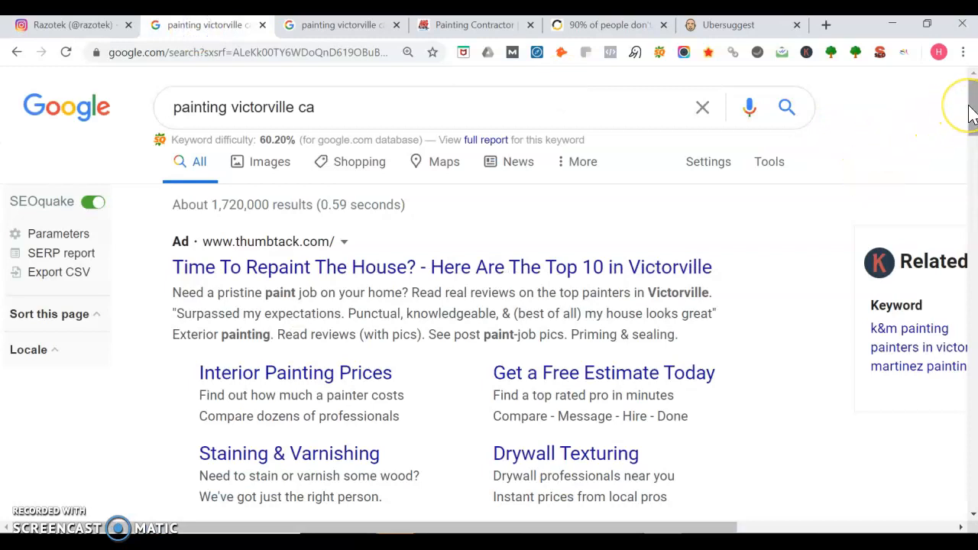
scroll(down, 3)
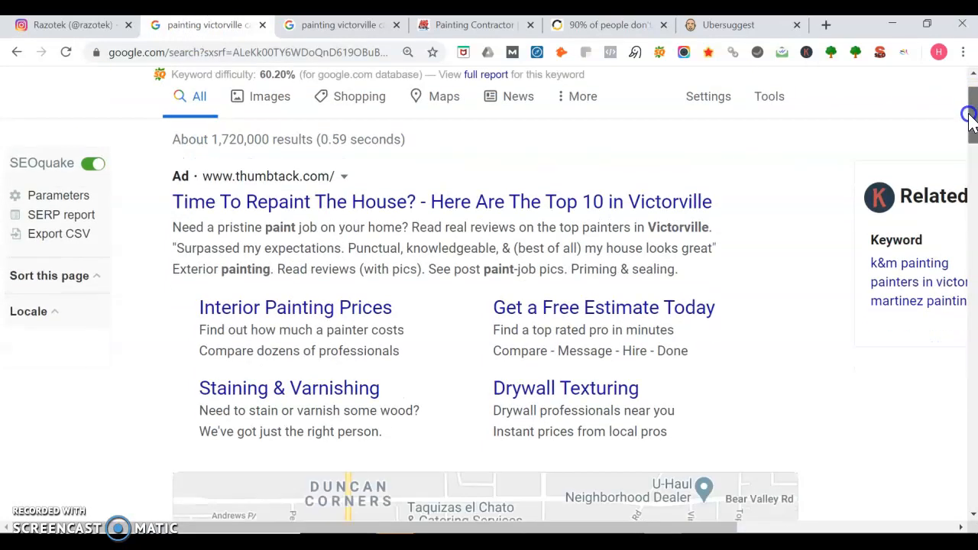
scroll(down, 3)
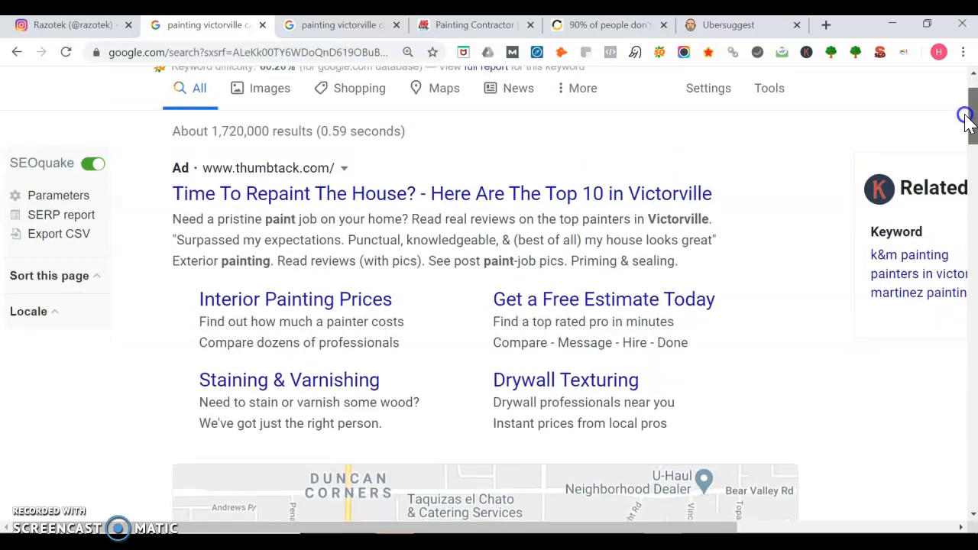
scroll(down, 3)
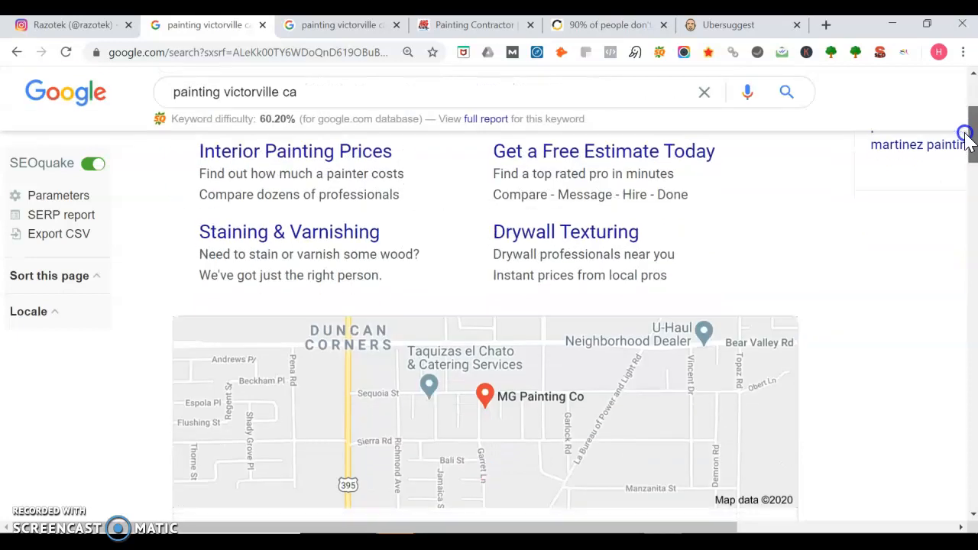
scroll(down, 3)
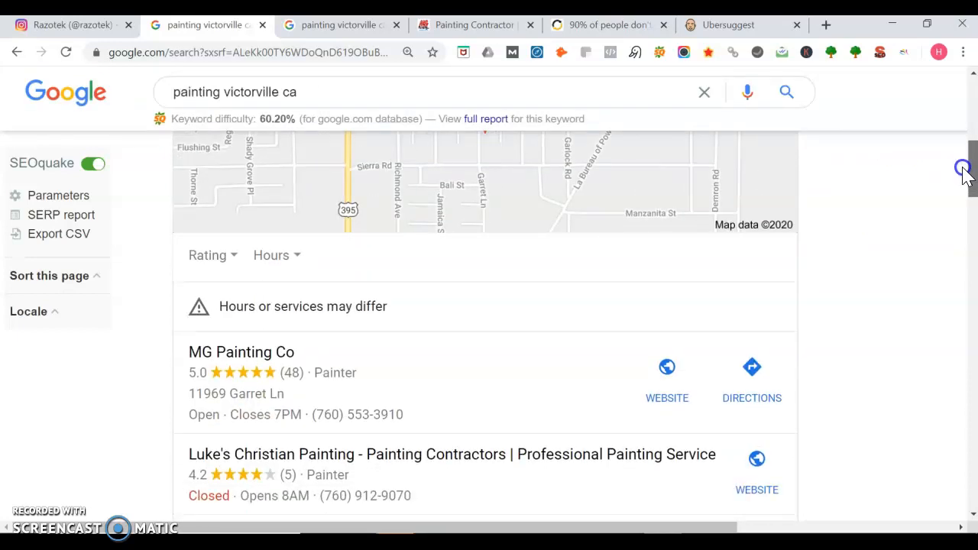
Step: Scroll past the three-business local pack and More businesses to Yelp's top painters result
scroll(up, 3)
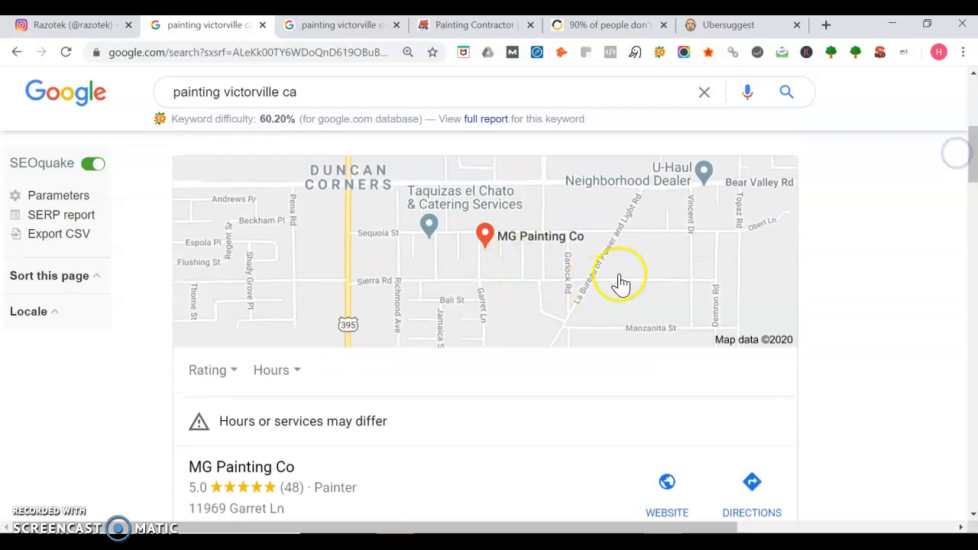
scroll(down, 3)
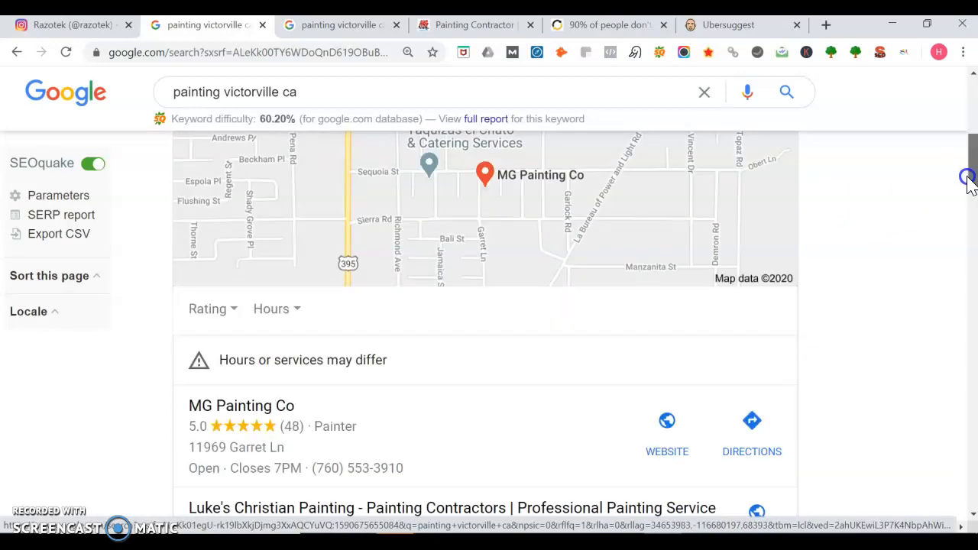
scroll(down, 3)
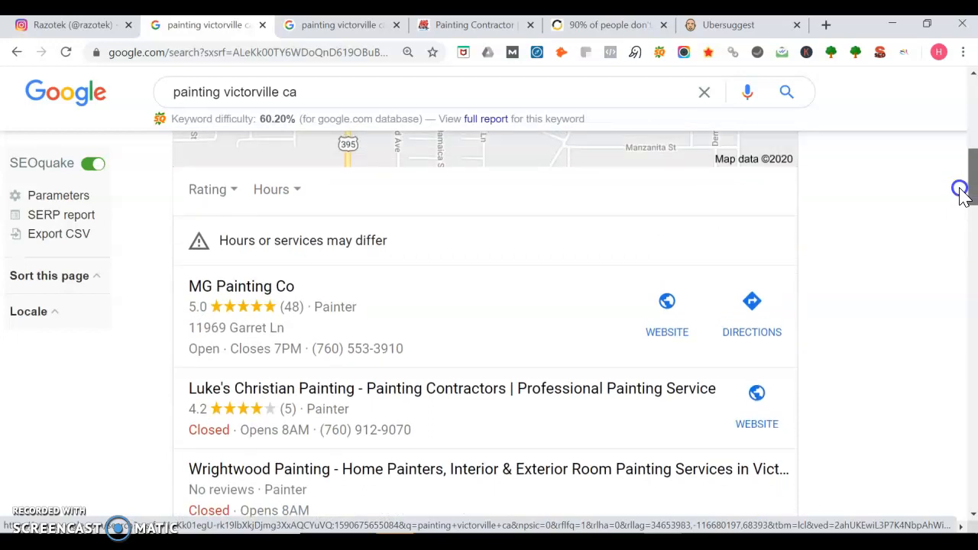
scroll(down, 3)
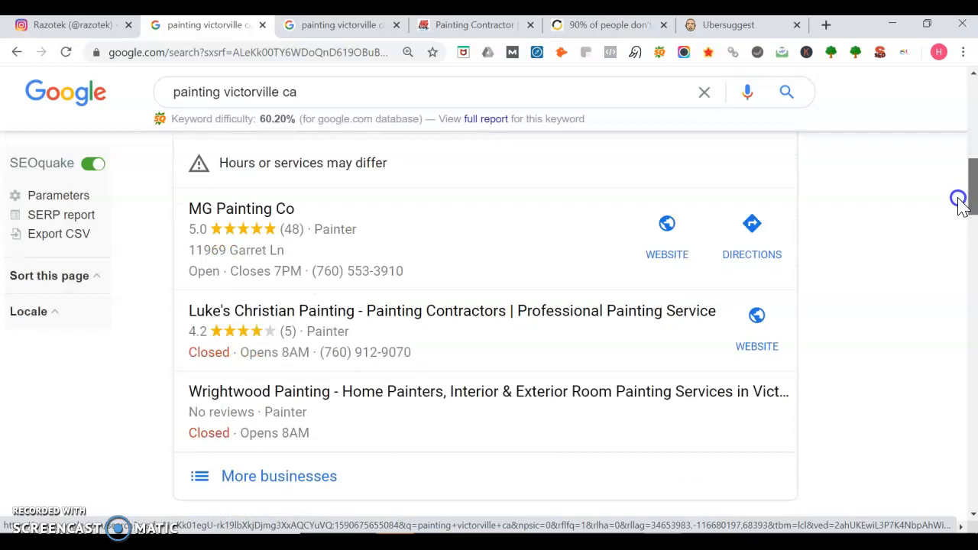
scroll(down, 3)
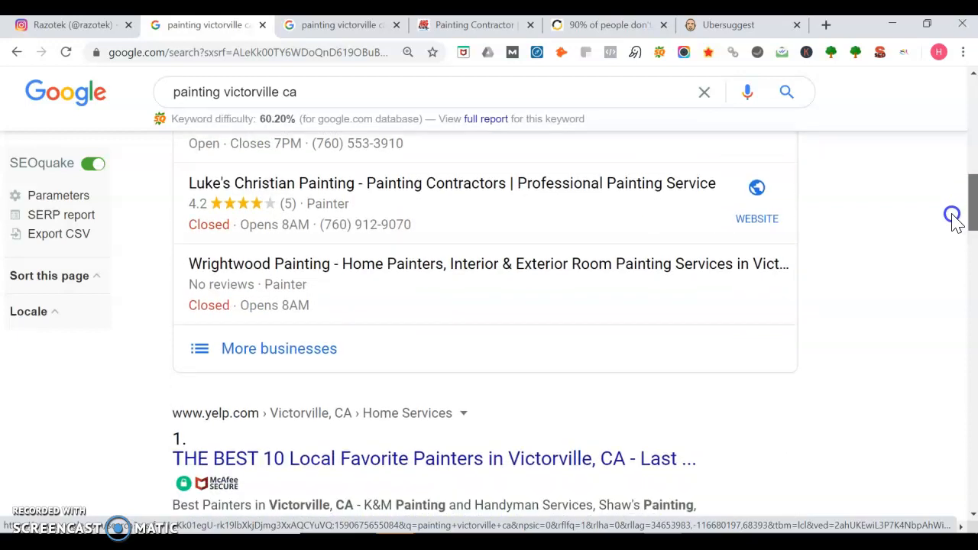
scroll(up, 3)
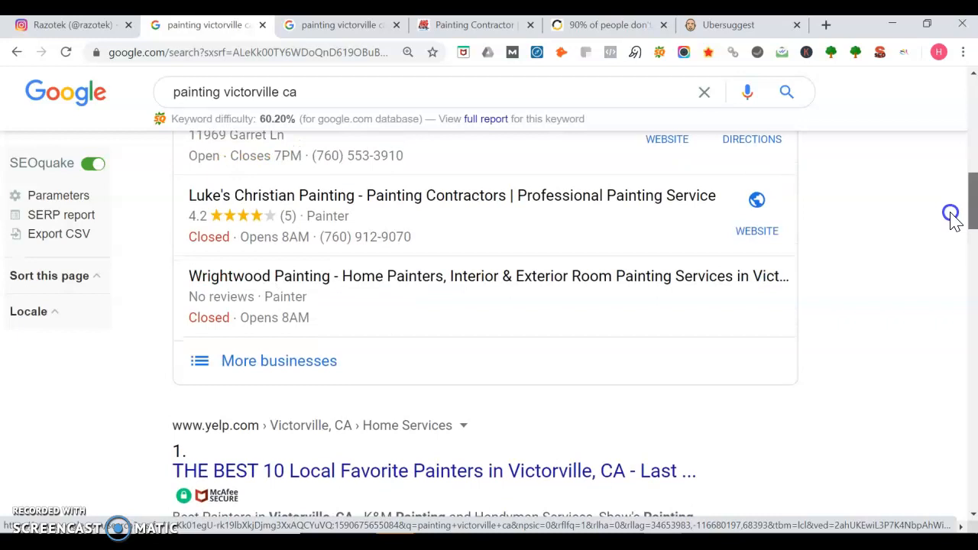
Step: Scroll through organic results one to ten, checking SEOquake metrics, to related searches
scroll(down, 3)
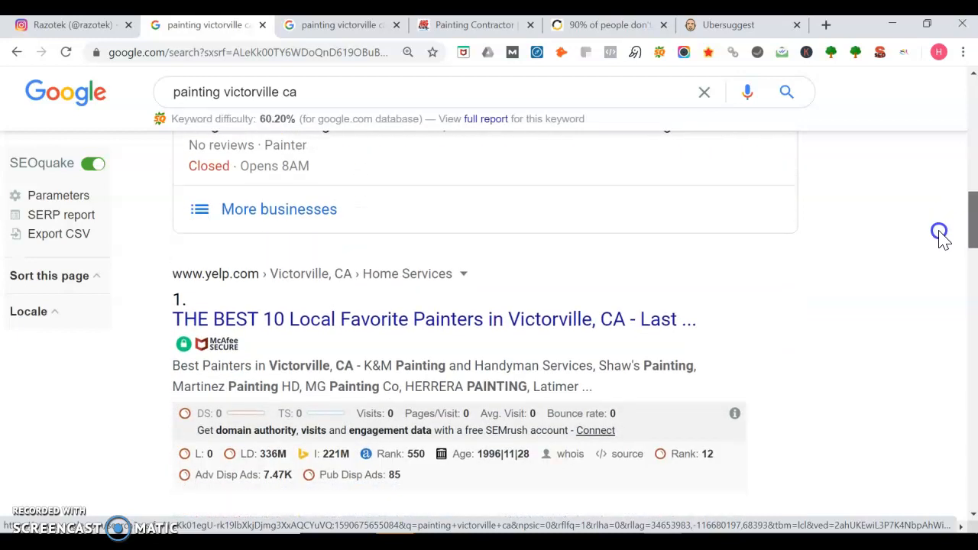
scroll(down, 3)
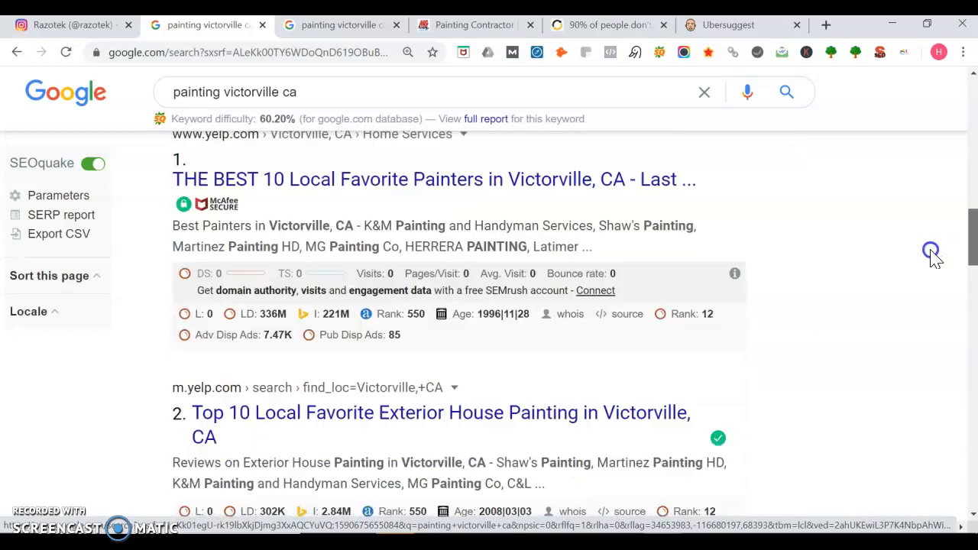
scroll(down, 3)
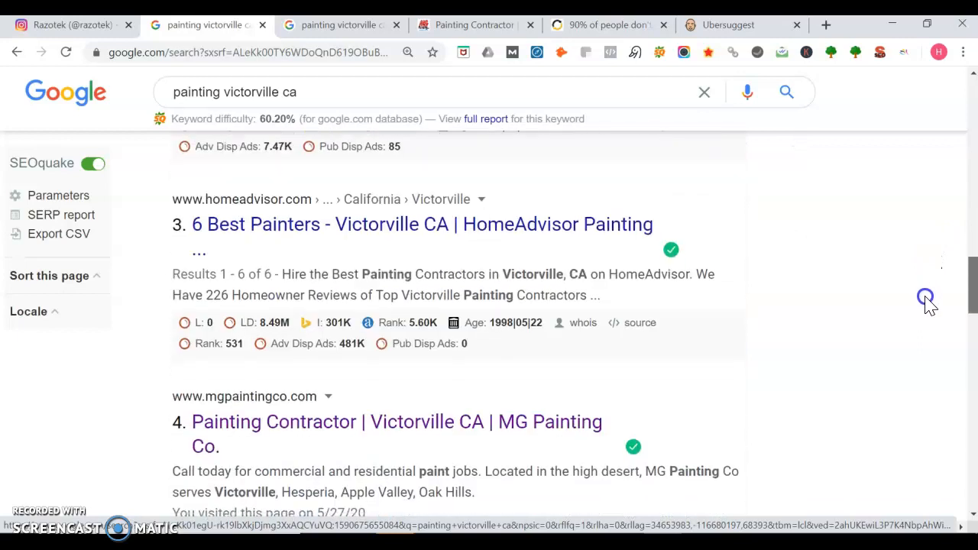
scroll(down, 3)
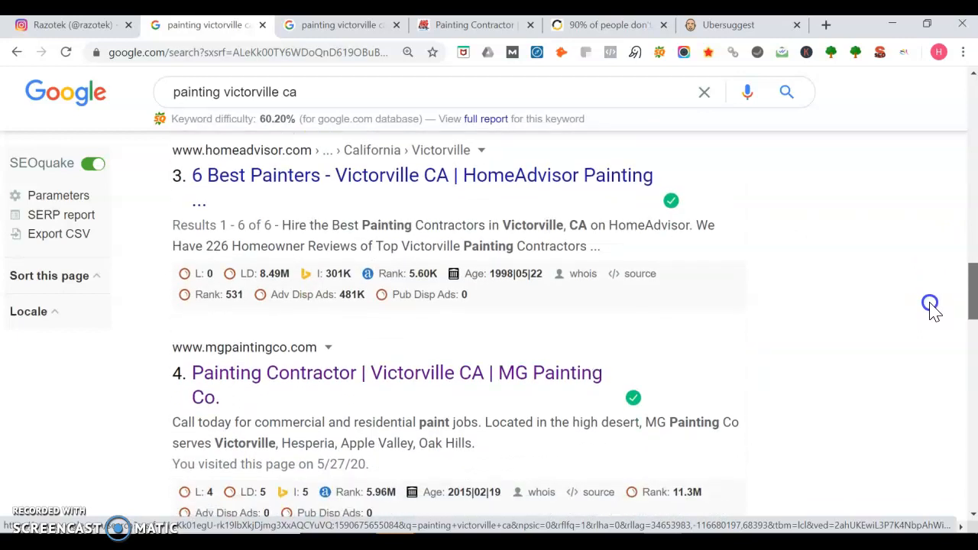
scroll(down, 3)
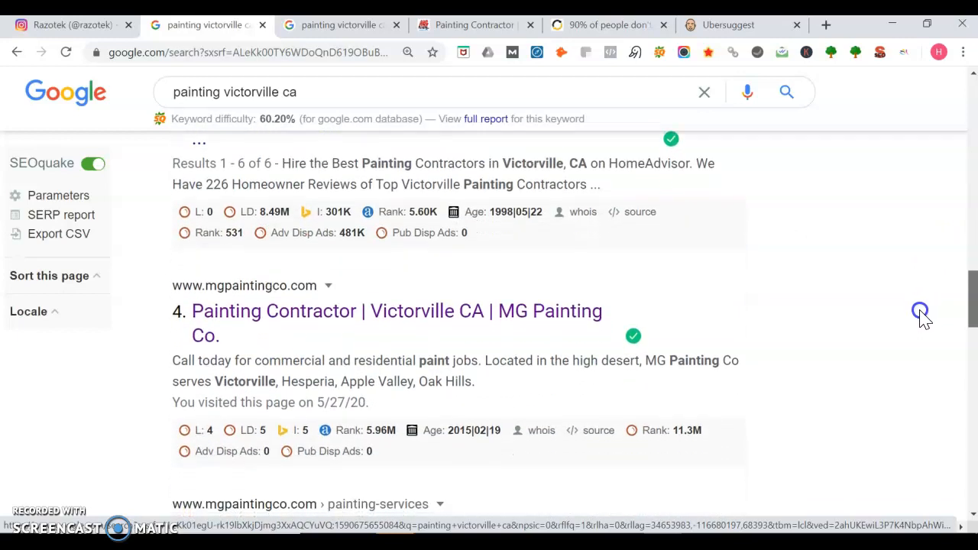
scroll(down, 3)
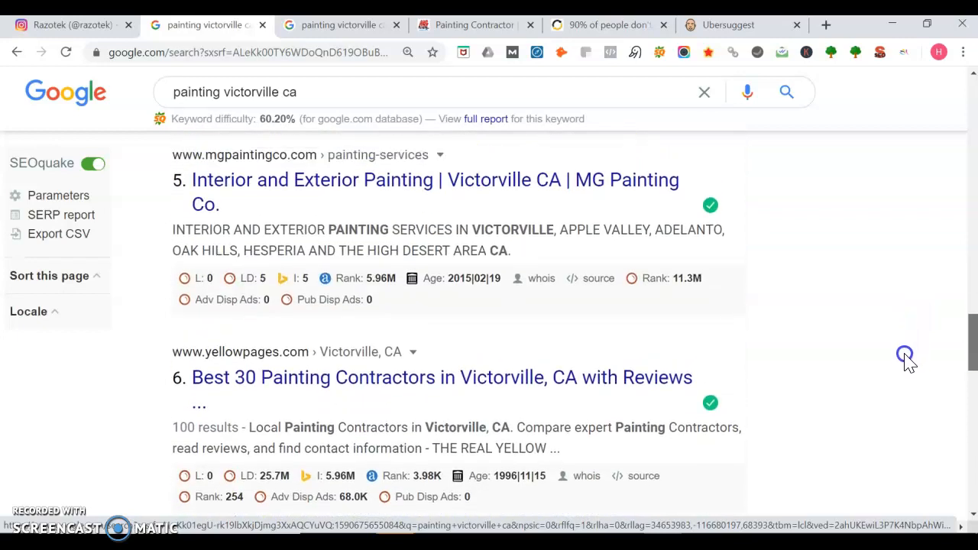
scroll(down, 3)
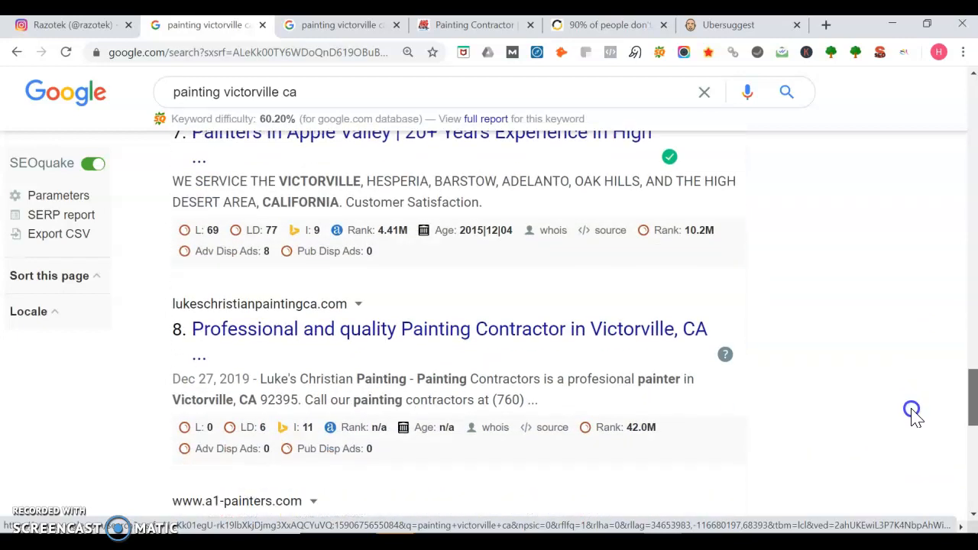
scroll(down, 3)
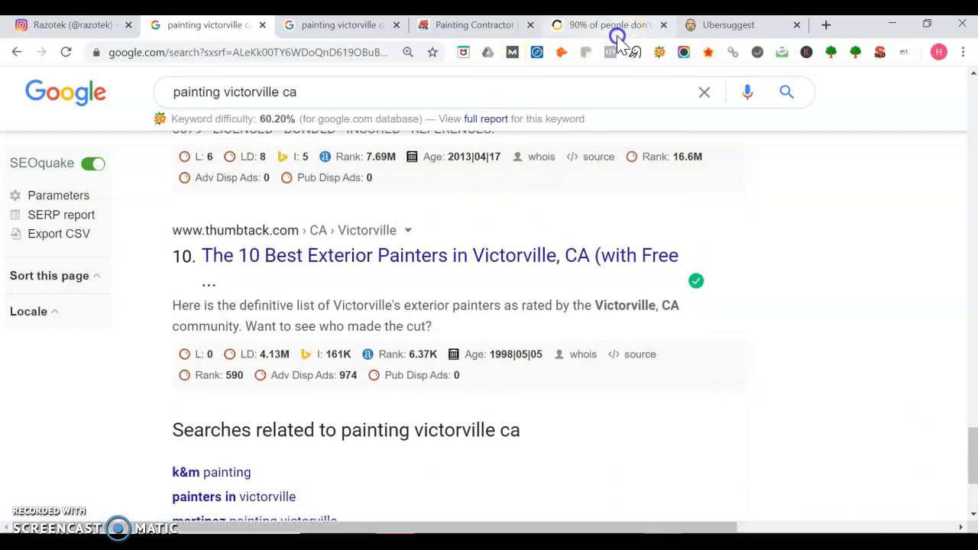
Step: Show the '90% of people don't...' article's Chitika chart: page one gets 91.5% of traffic
click(608, 24)
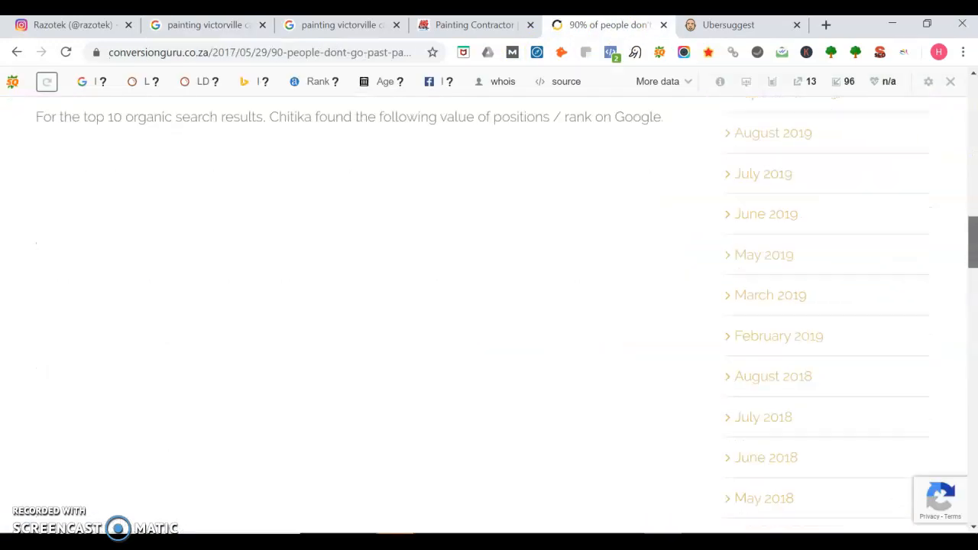
scroll(up, 3)
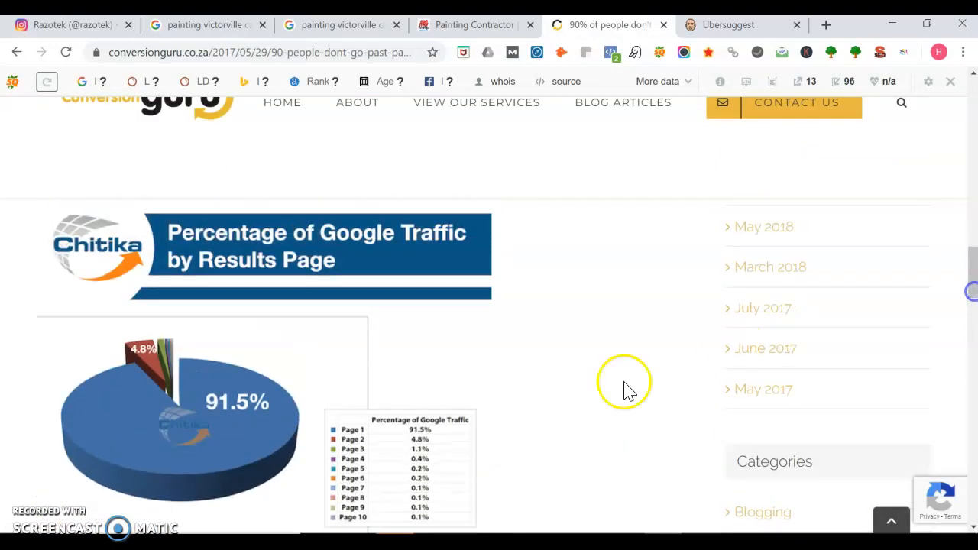
mouse_move(546, 424)
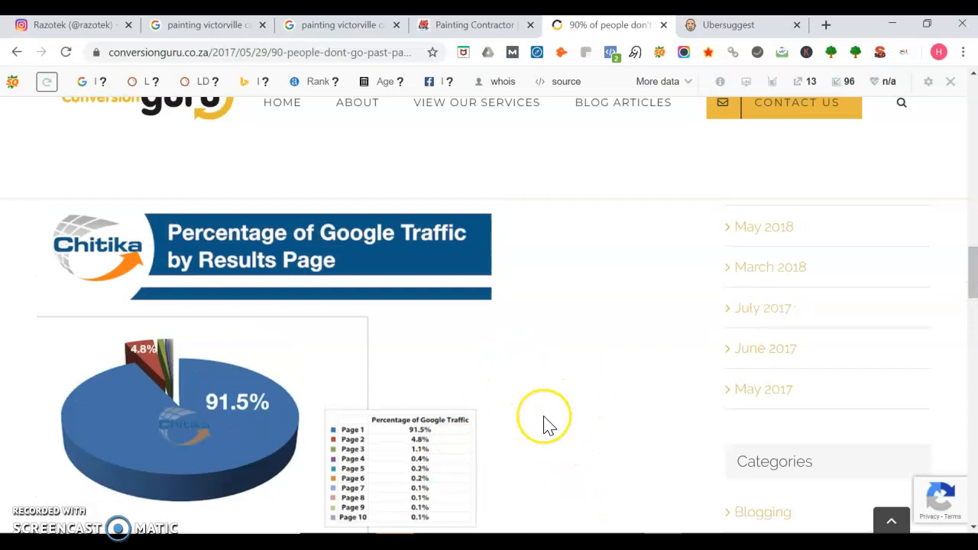
mouse_move(546, 424)
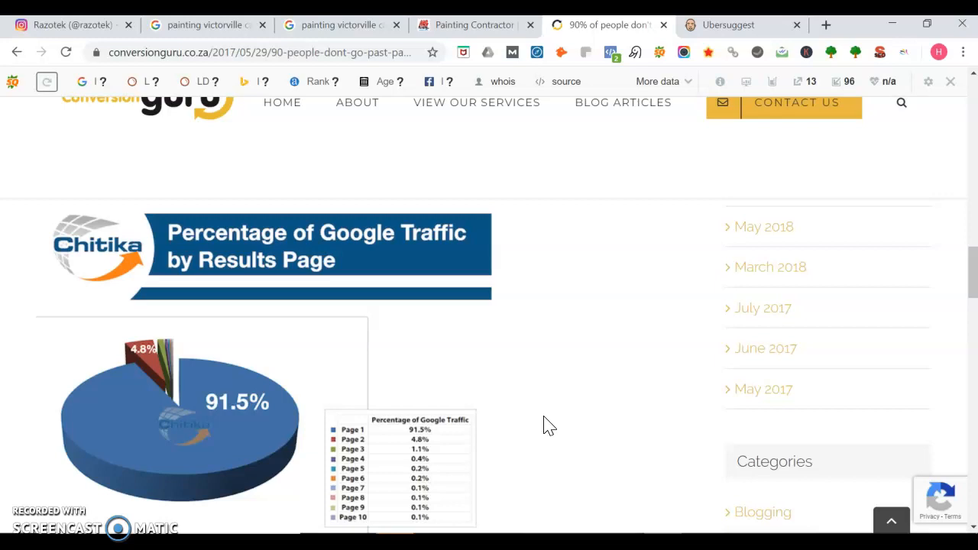
Step: Show the traffic-share-by-position table, from 32.5% for first to 2.4% for tenth
scroll(down, 3)
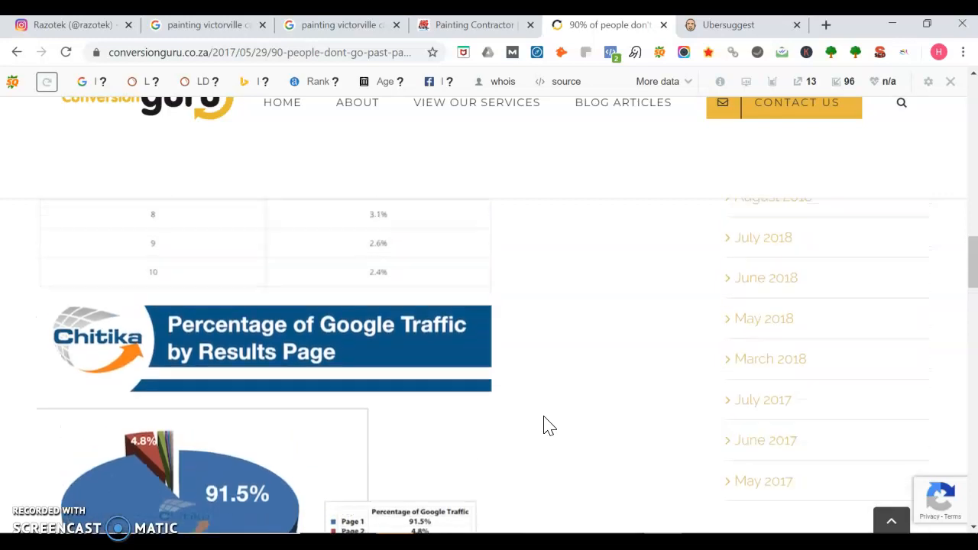
scroll(up, 3)
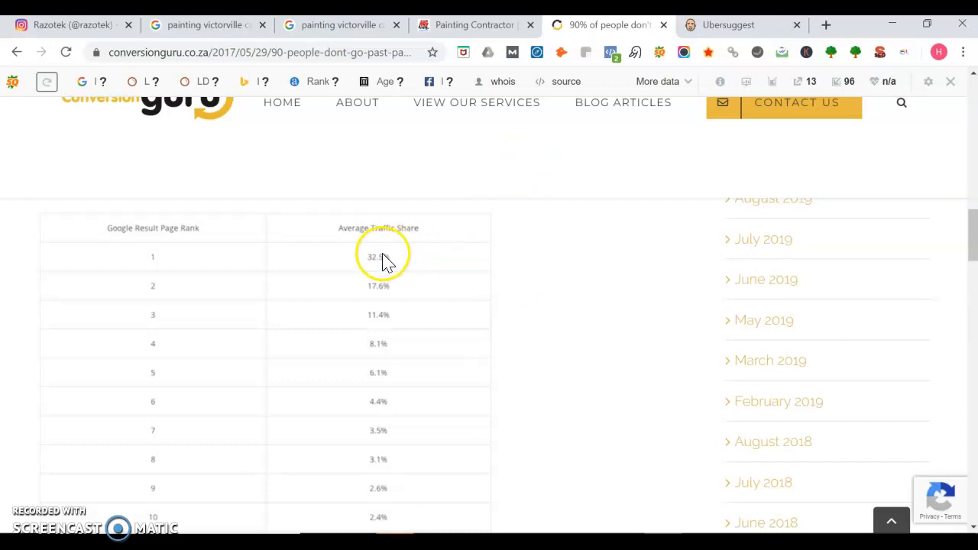
mouse_move(392, 289)
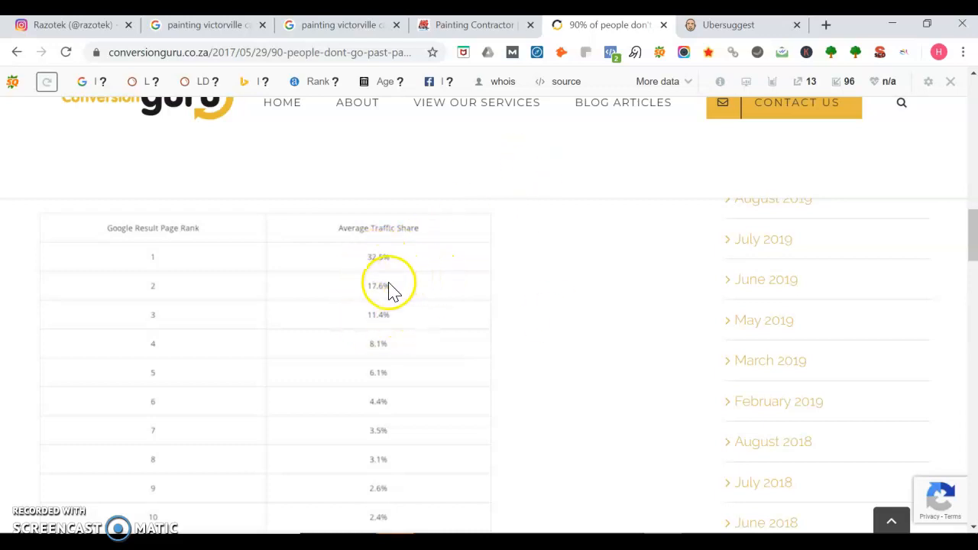
mouse_move(403, 321)
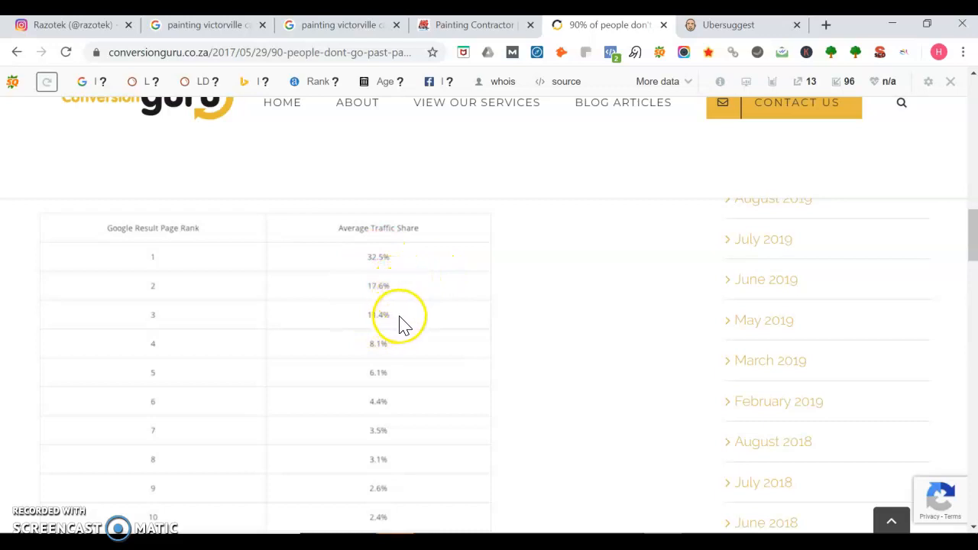
mouse_move(447, 504)
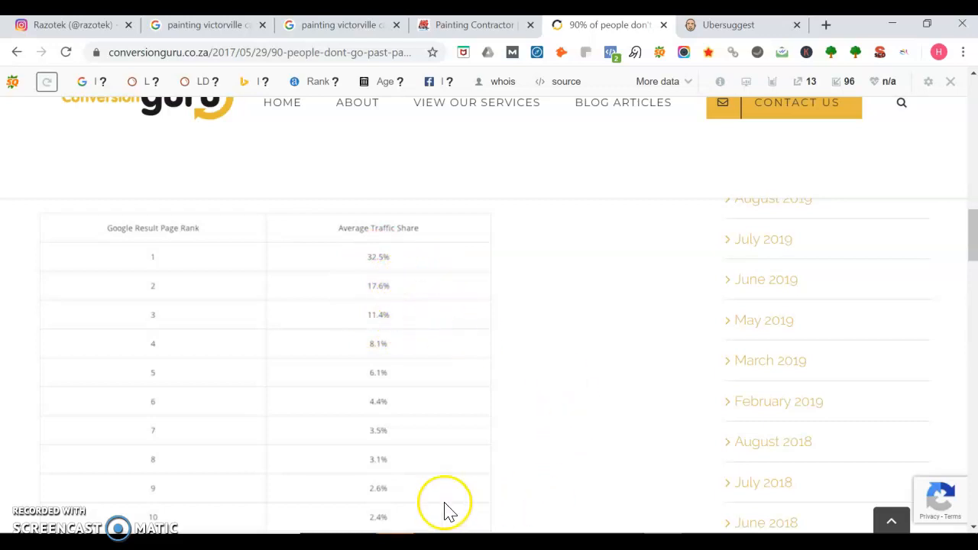
mouse_move(501, 294)
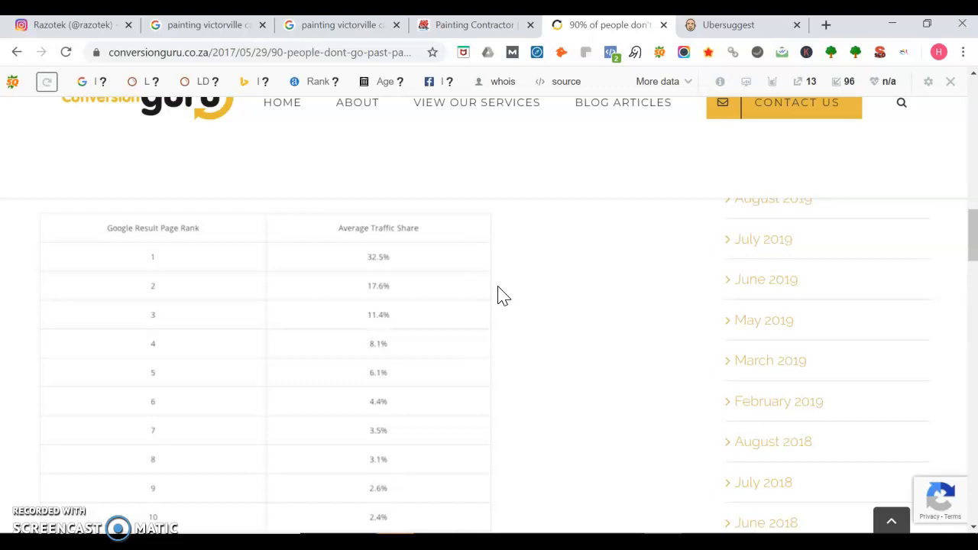
mouse_move(480, 107)
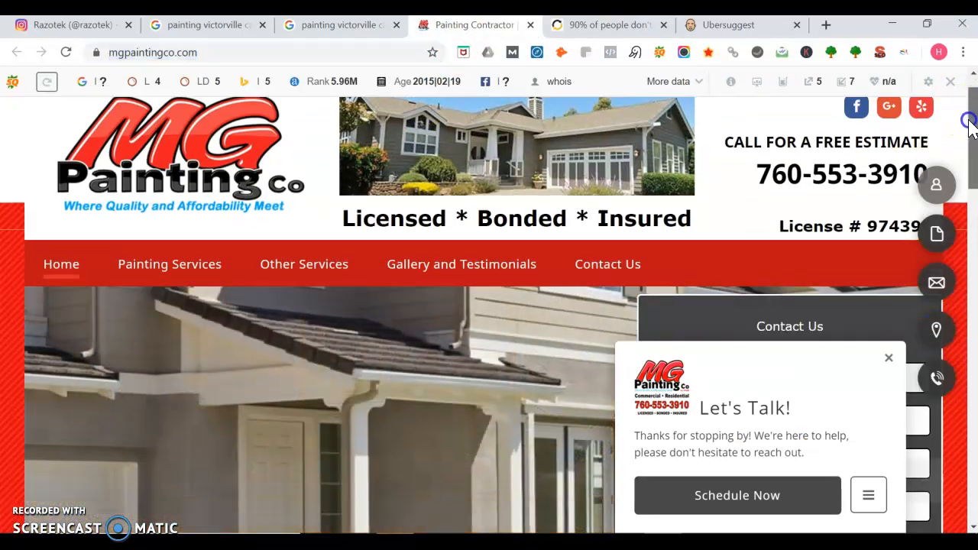
Step: Scroll the mgpaintingco.com home page past the phone and license header to the Contact Us form
scroll(down, 3)
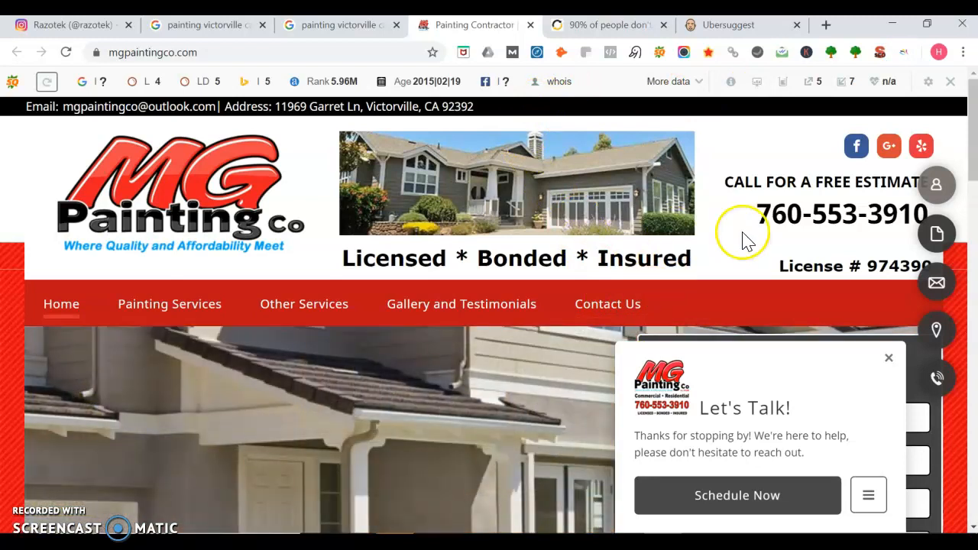
mouse_move(852, 202)
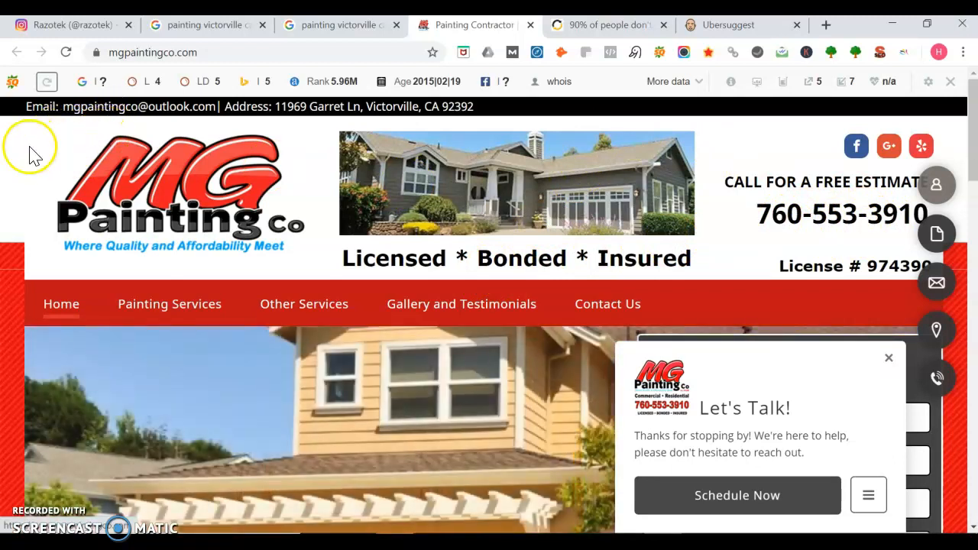
mouse_move(63, 167)
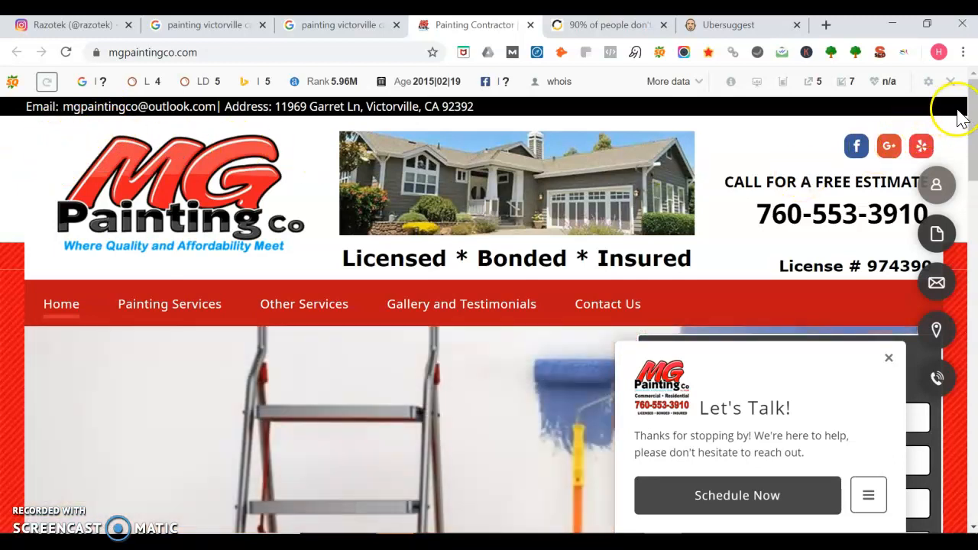
scroll(down, 3)
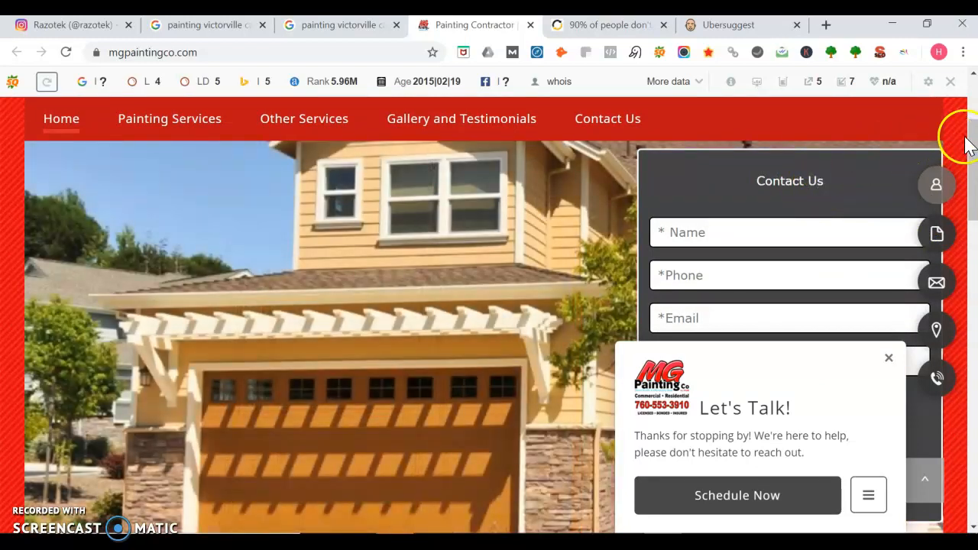
scroll(down, 3)
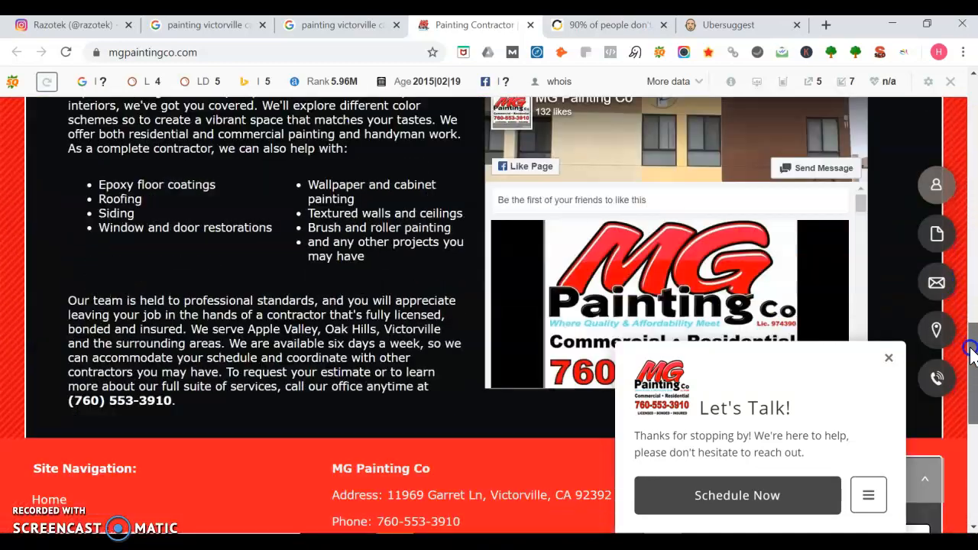
scroll(down, 3)
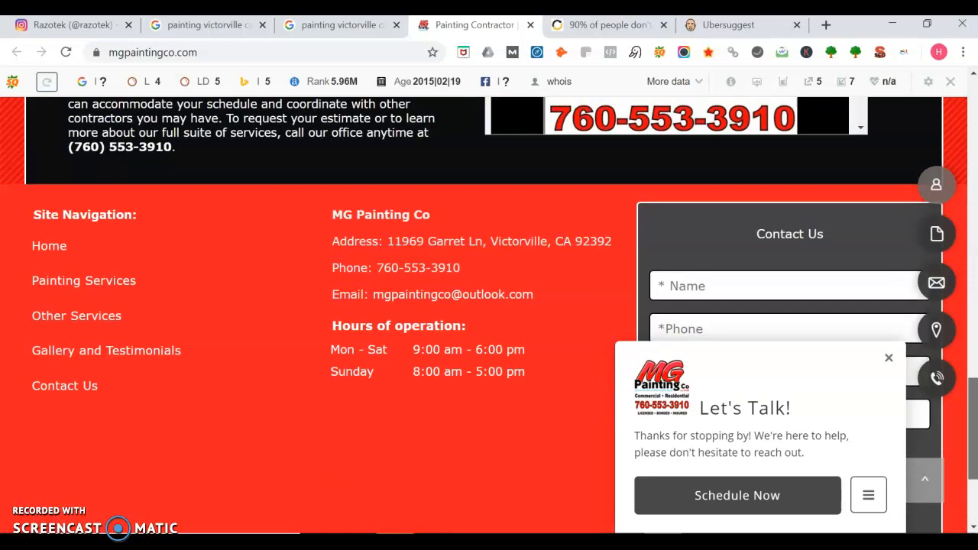
scroll(up, 3)
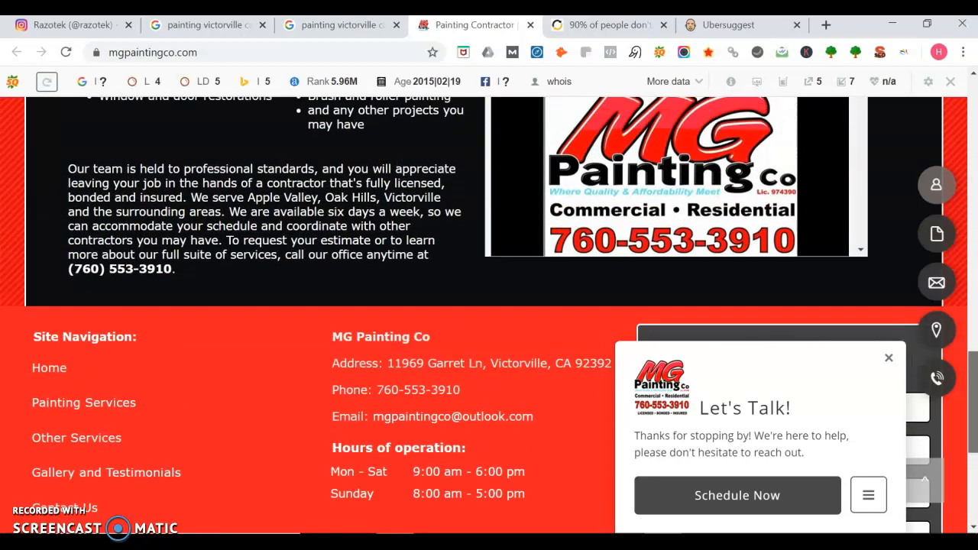
scroll(up, 3)
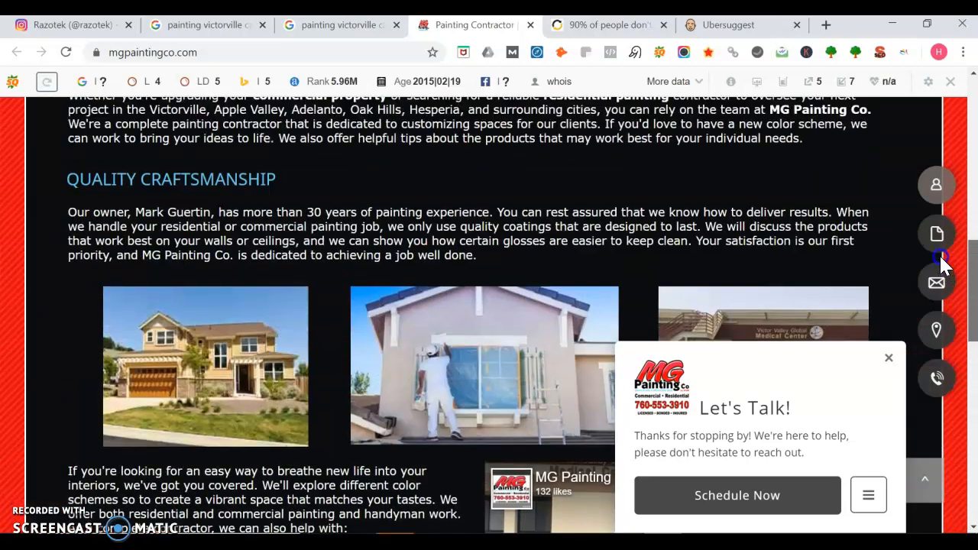
scroll(up, 3)
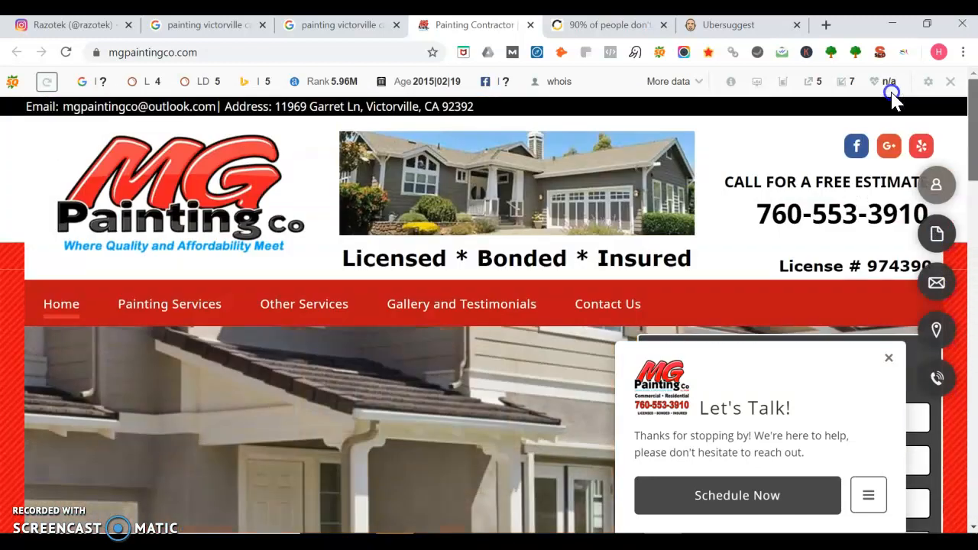
scroll(down, 3)
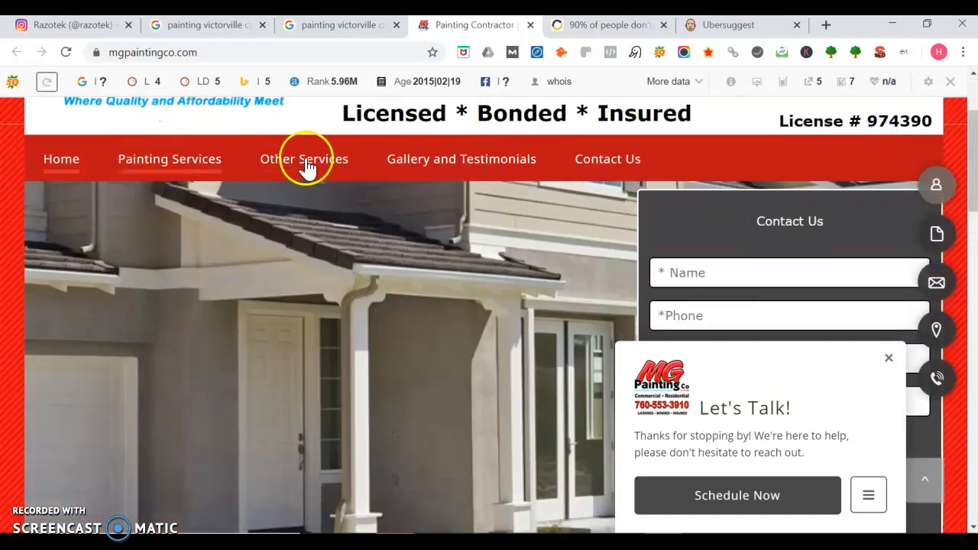
Step: Review the Painting Services page's interior and exterior lists, then return to Home
click(169, 159)
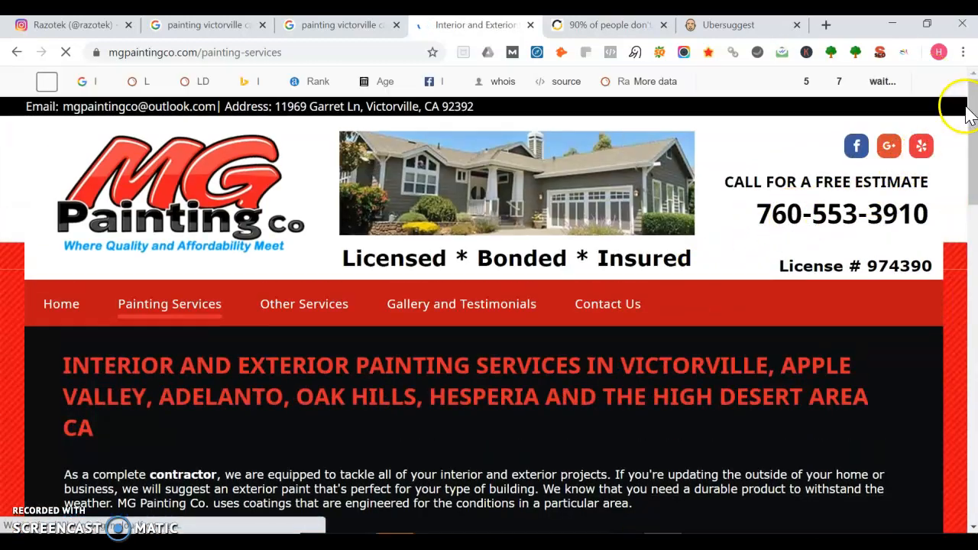
scroll(down, 3)
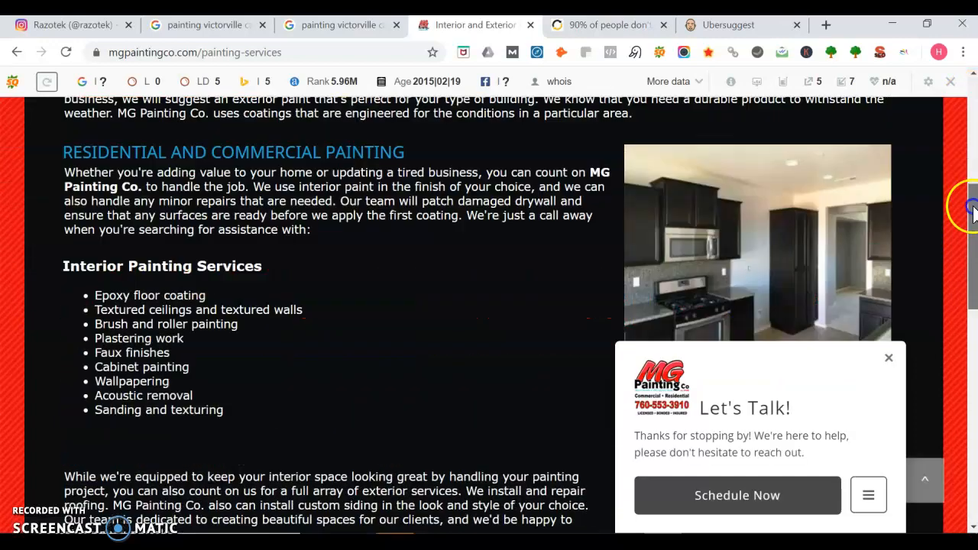
scroll(down, 3)
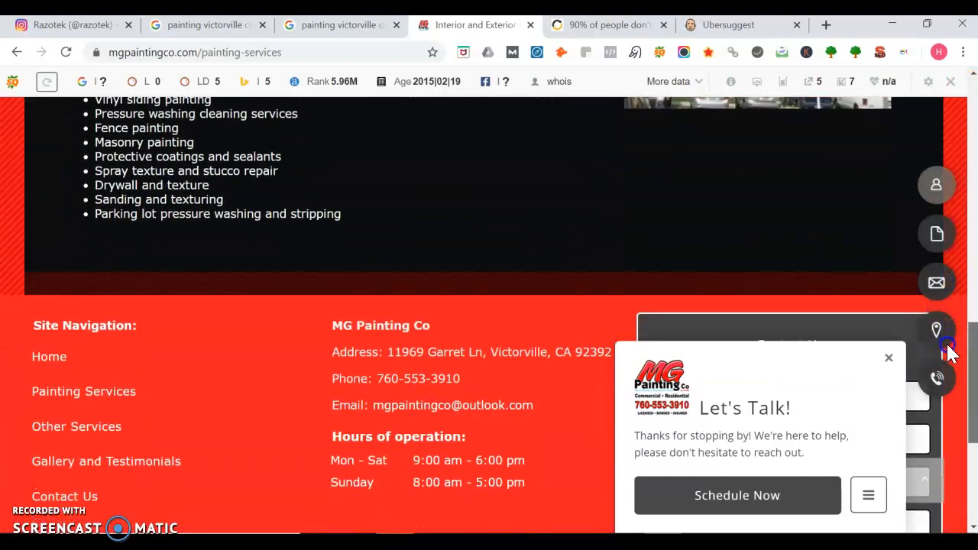
scroll(up, 3)
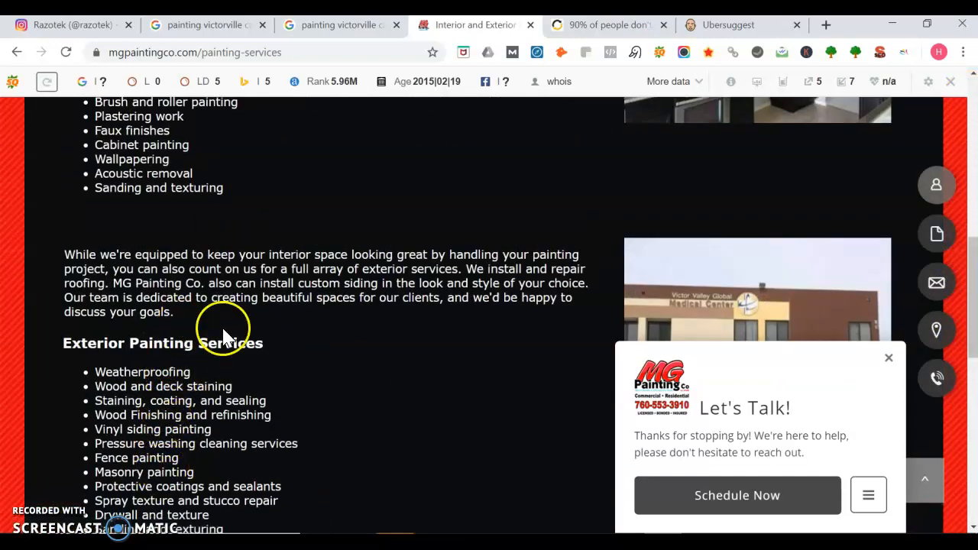
mouse_move(178, 465)
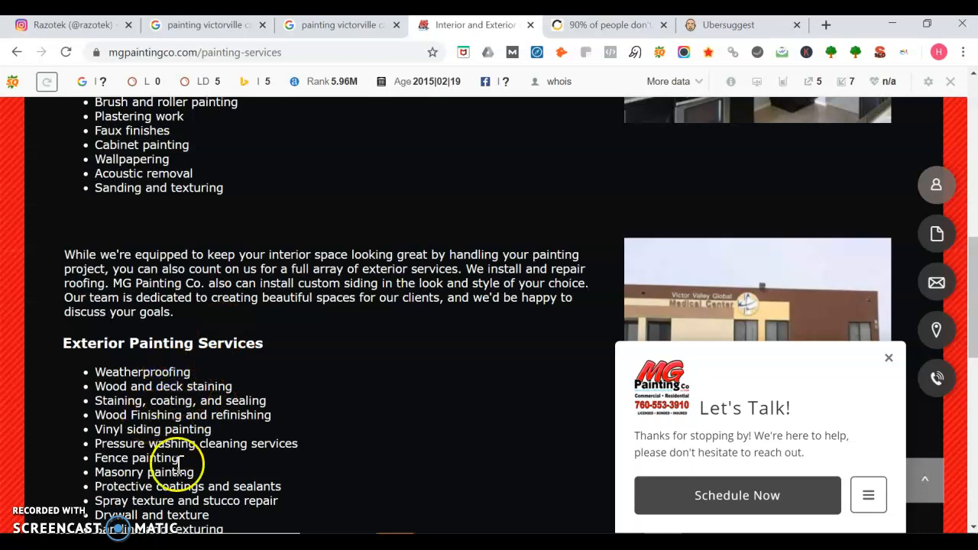
mouse_move(207, 428)
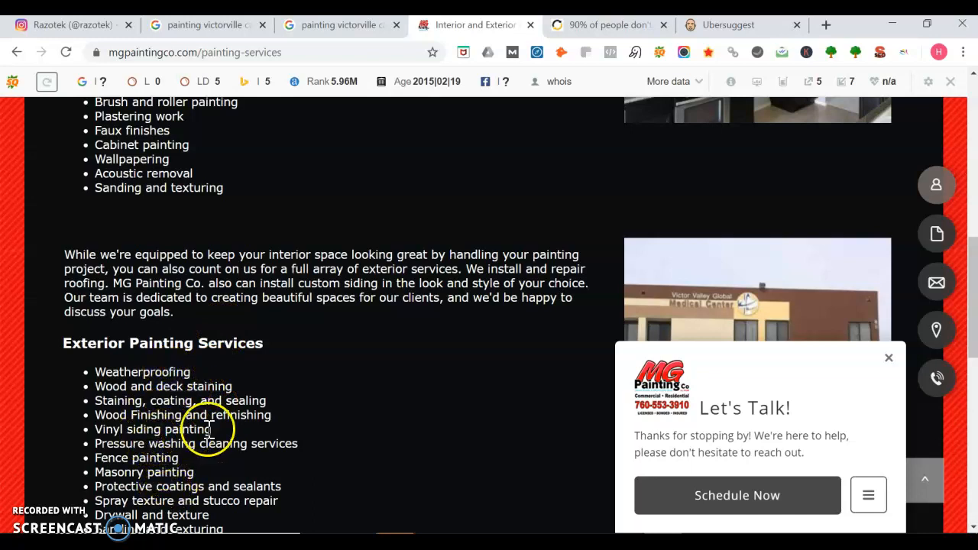
mouse_move(180, 478)
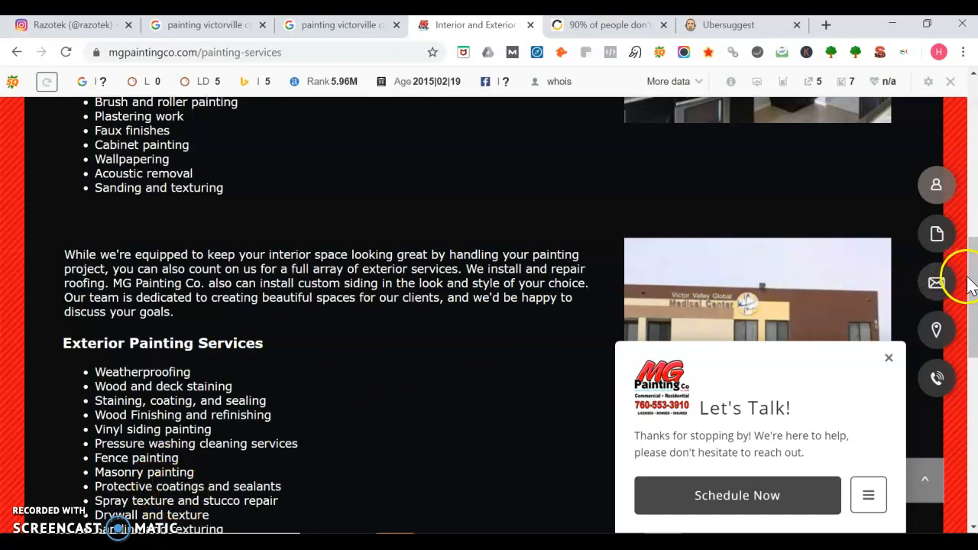
scroll(up, 3)
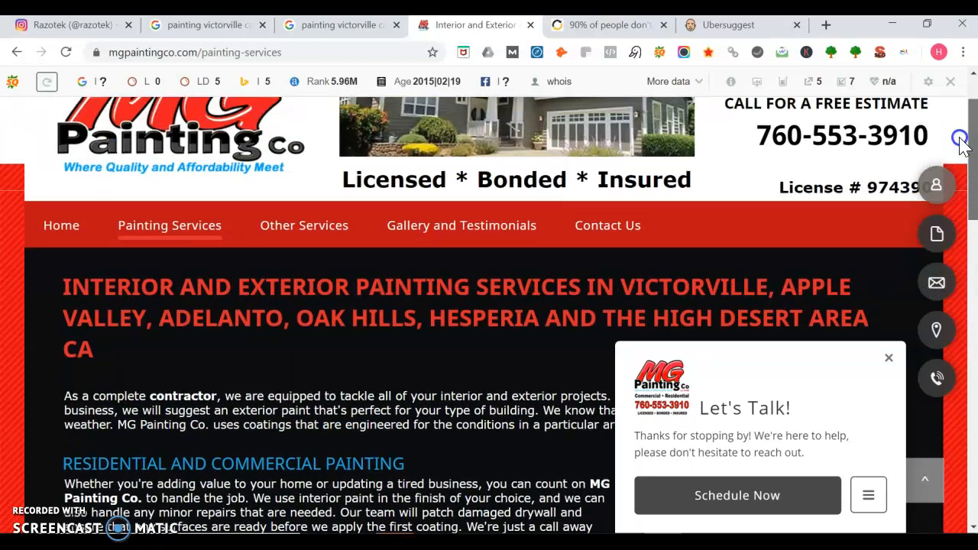
scroll(up, 3)
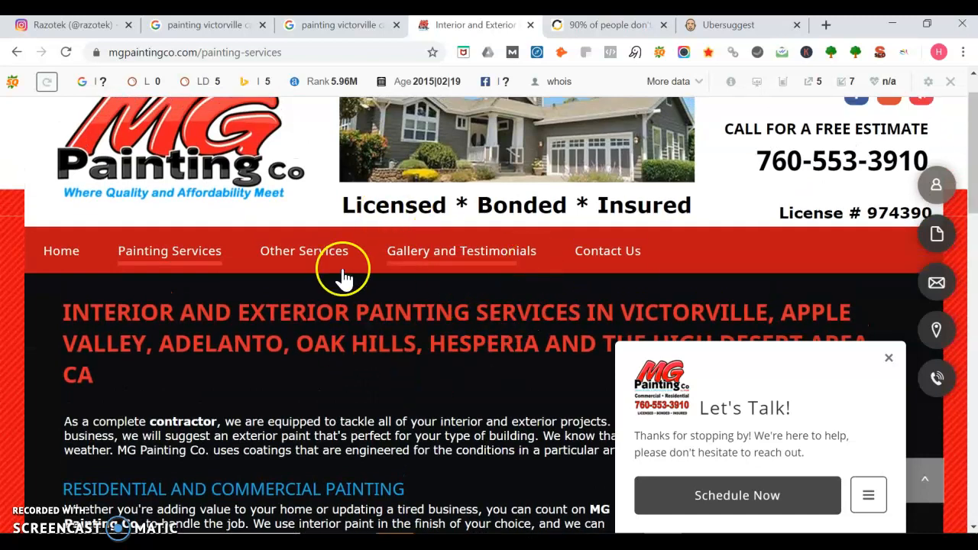
mouse_move(62, 250)
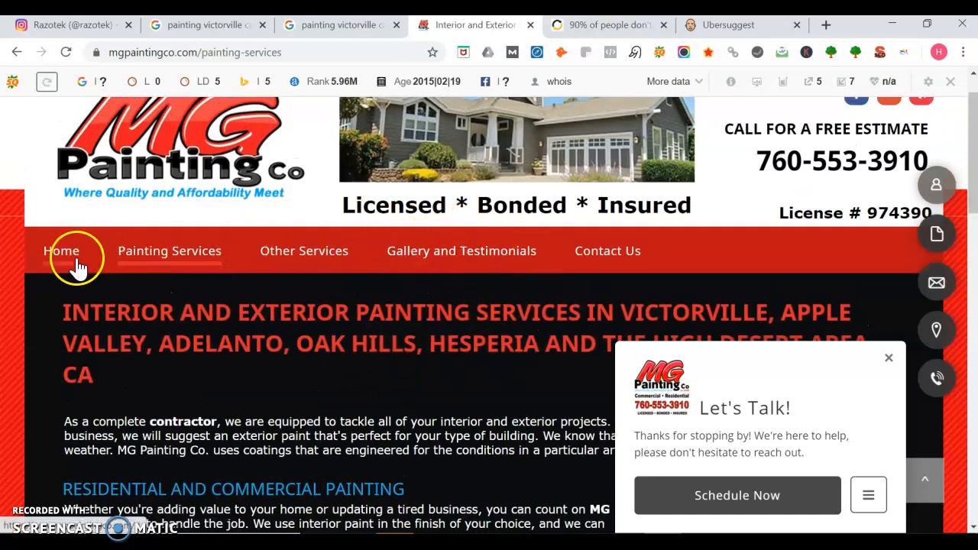
click(61, 250)
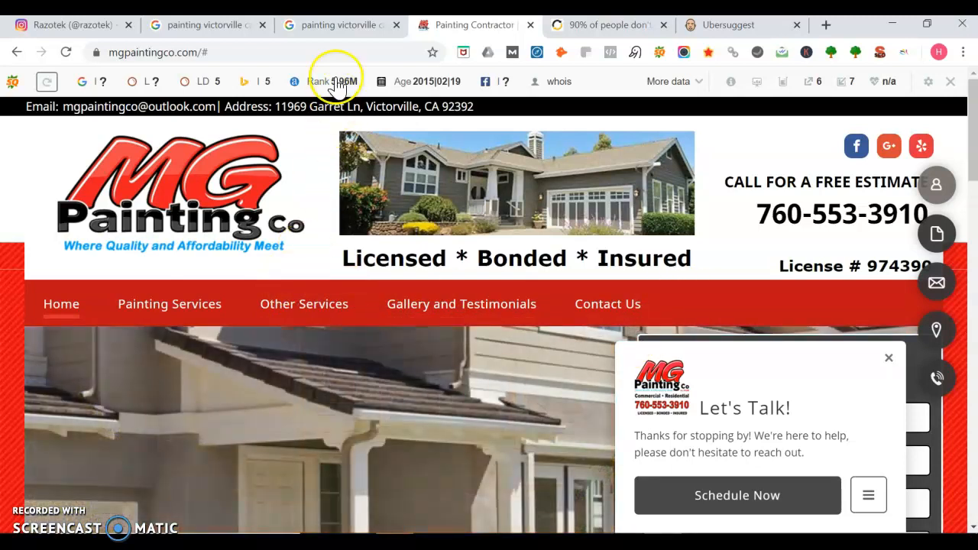
mouse_move(340, 25)
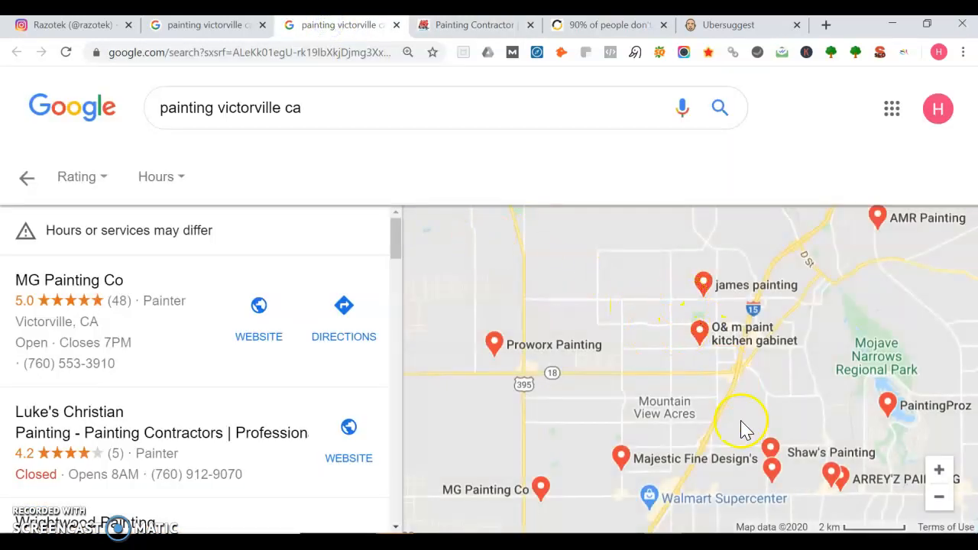
mouse_move(833, 403)
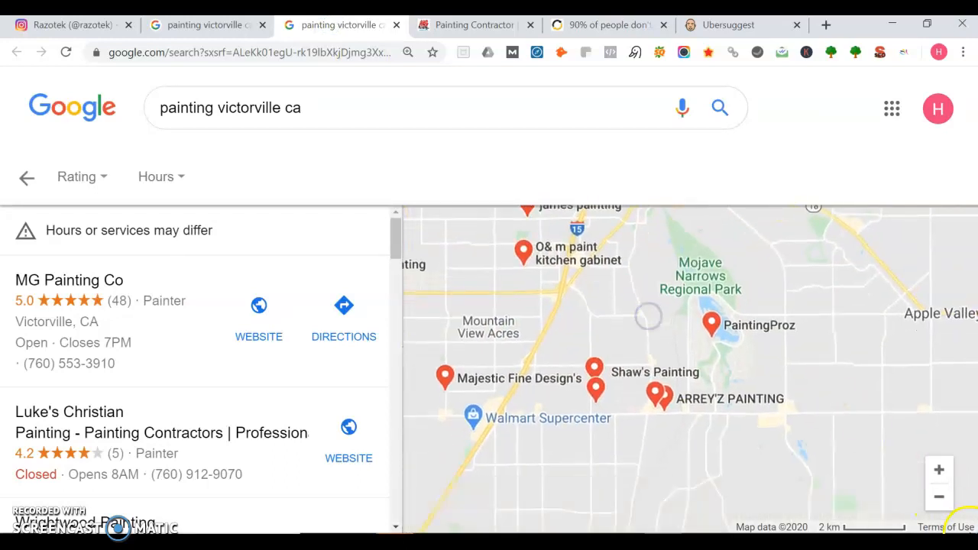
Step: Zoom out the painter map and pan west, then south past Hesperia toward Lake Arrowhead
click(939, 497)
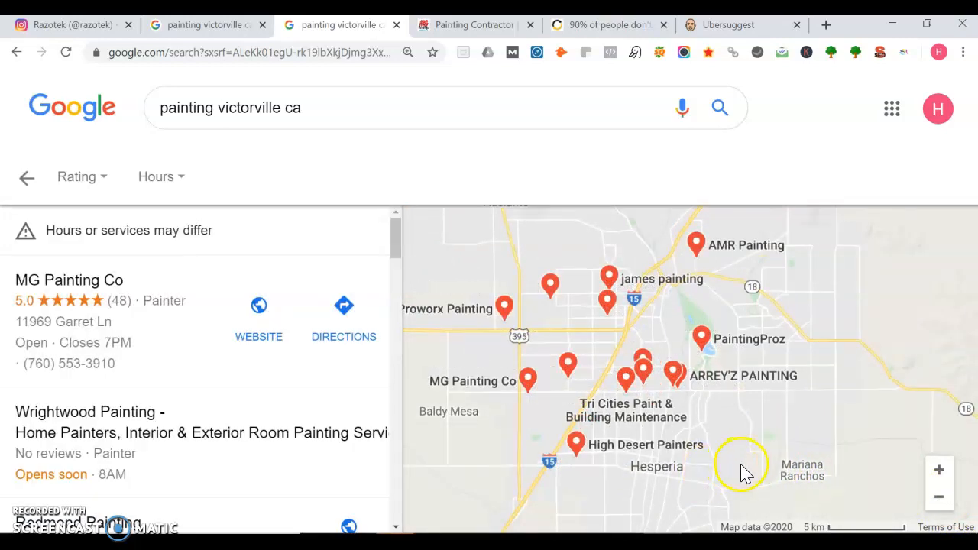
mouse_move(810, 489)
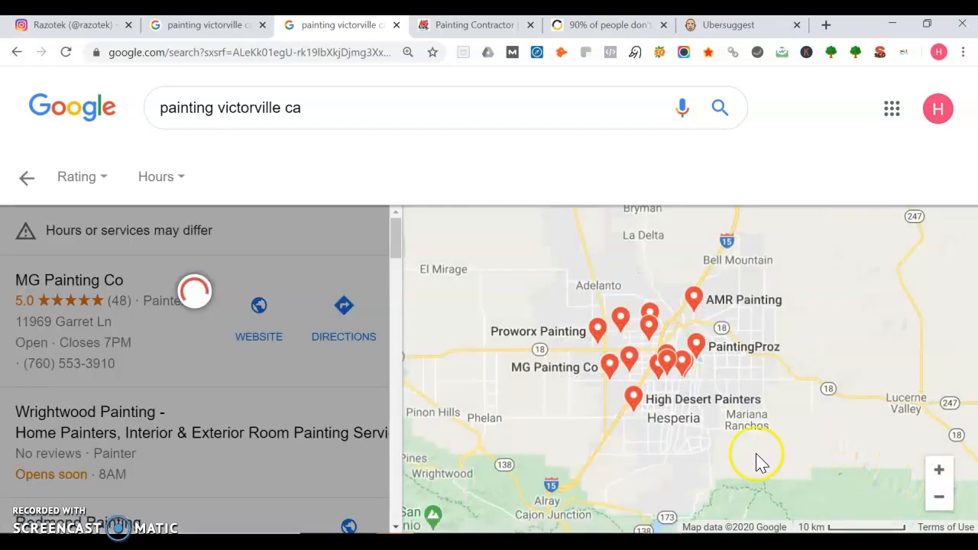
drag(760, 455, 512, 451)
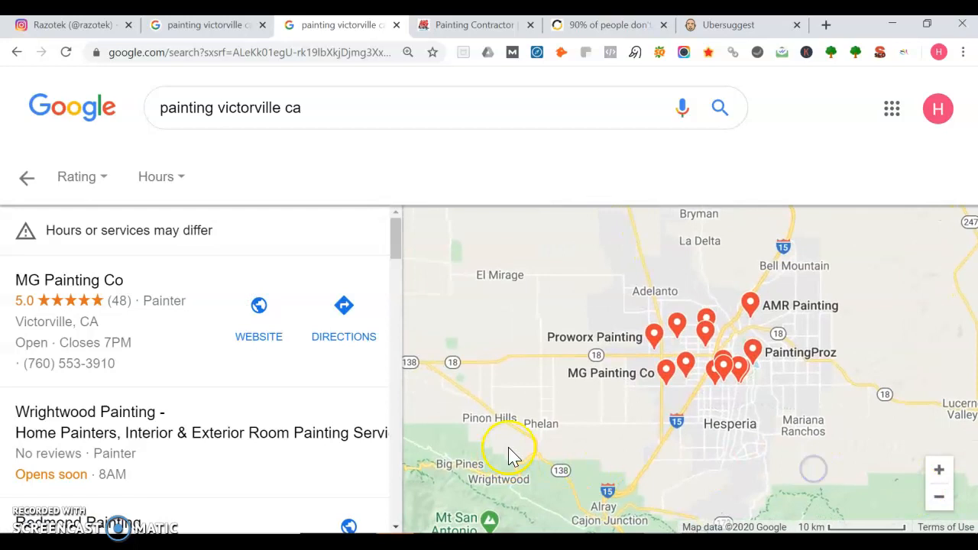
drag(512, 454, 669, 317)
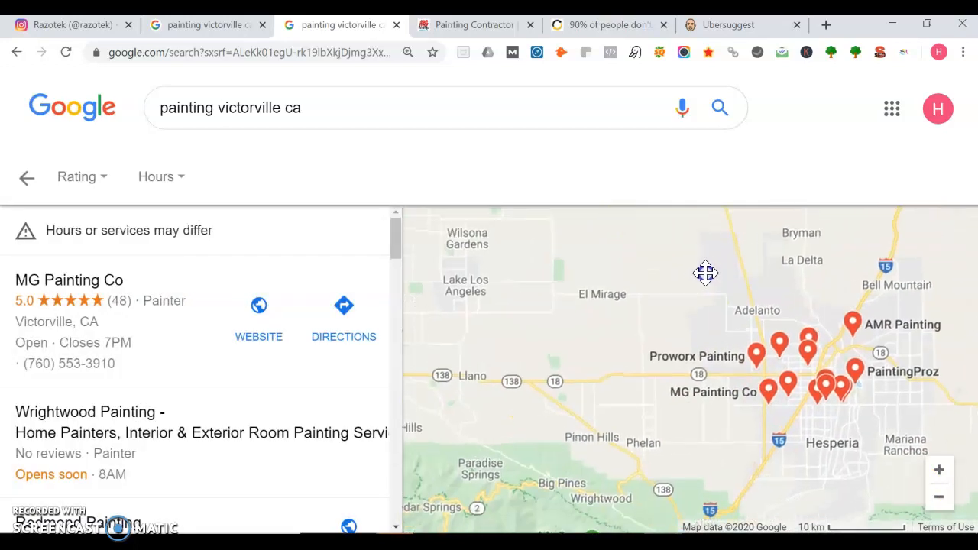
drag(705, 273, 681, 377)
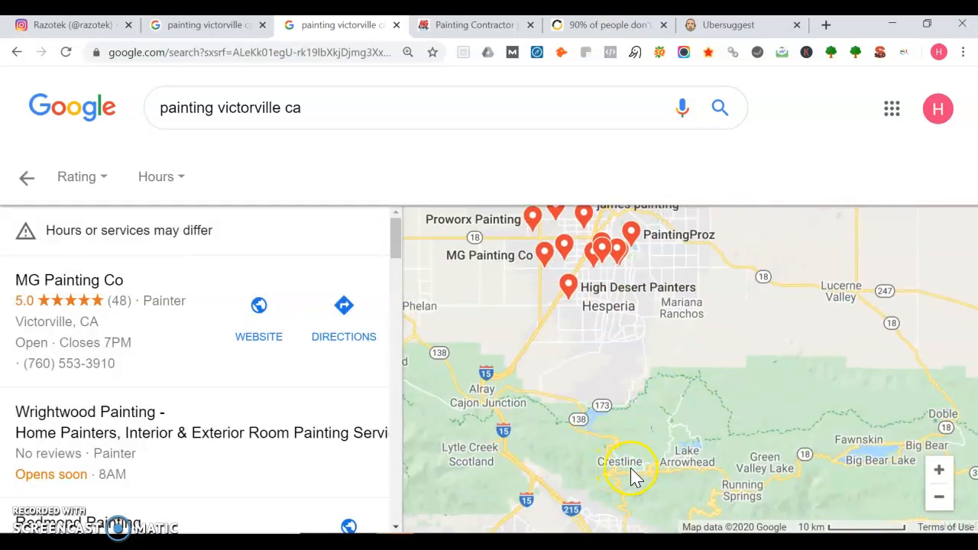
mouse_move(497, 398)
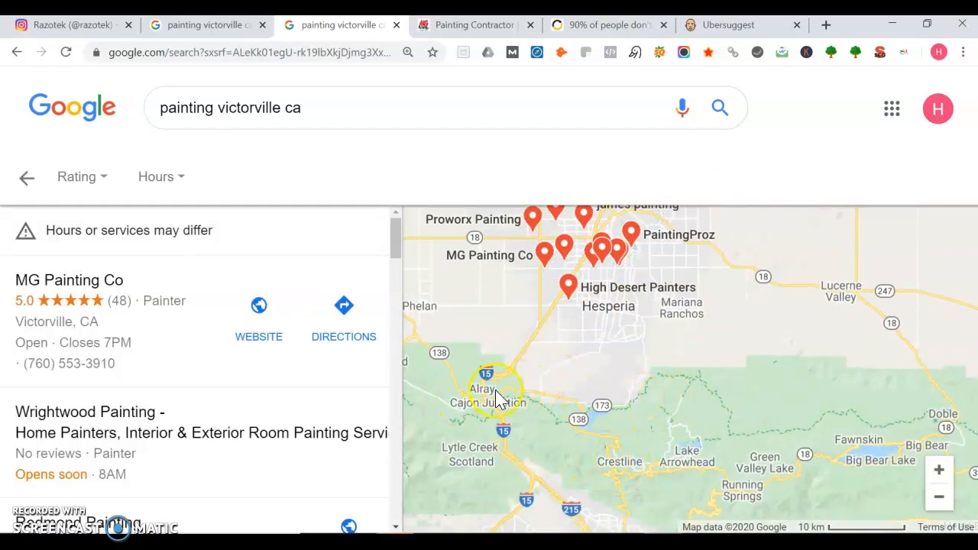
mouse_move(565, 417)
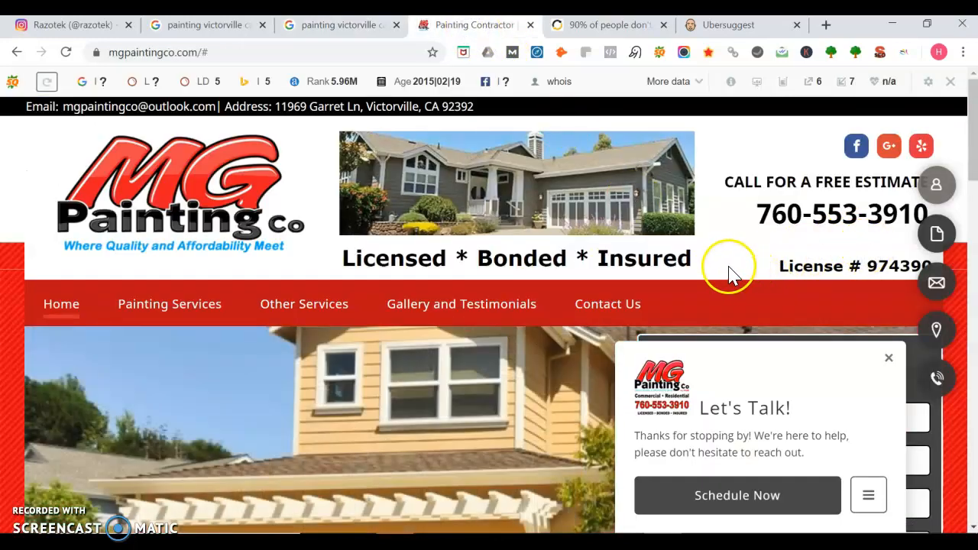
mouse_move(732, 276)
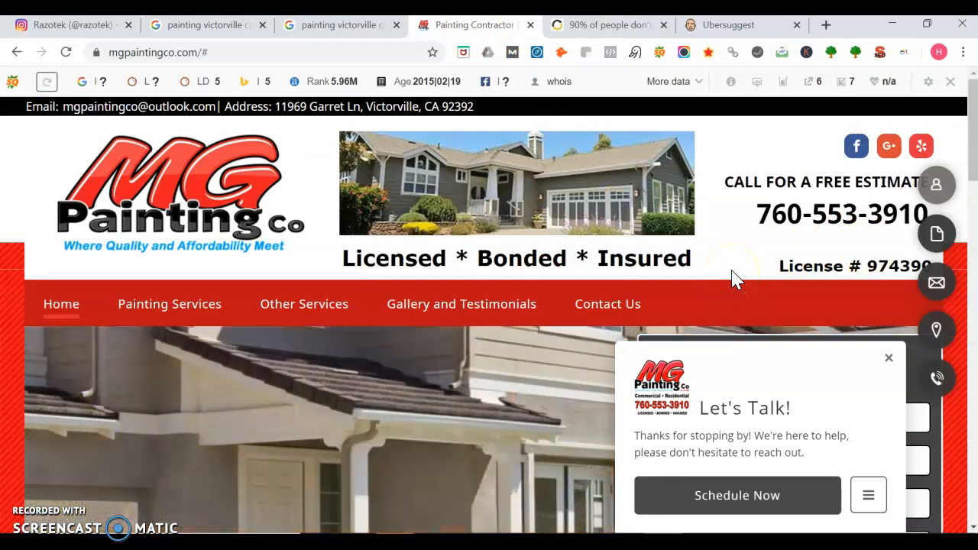
mouse_move(722, 273)
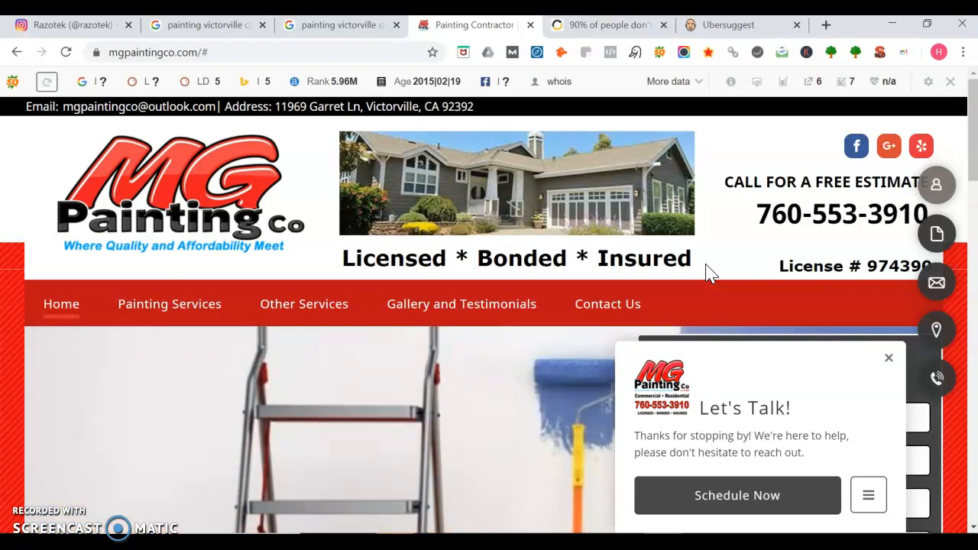
click(69, 24)
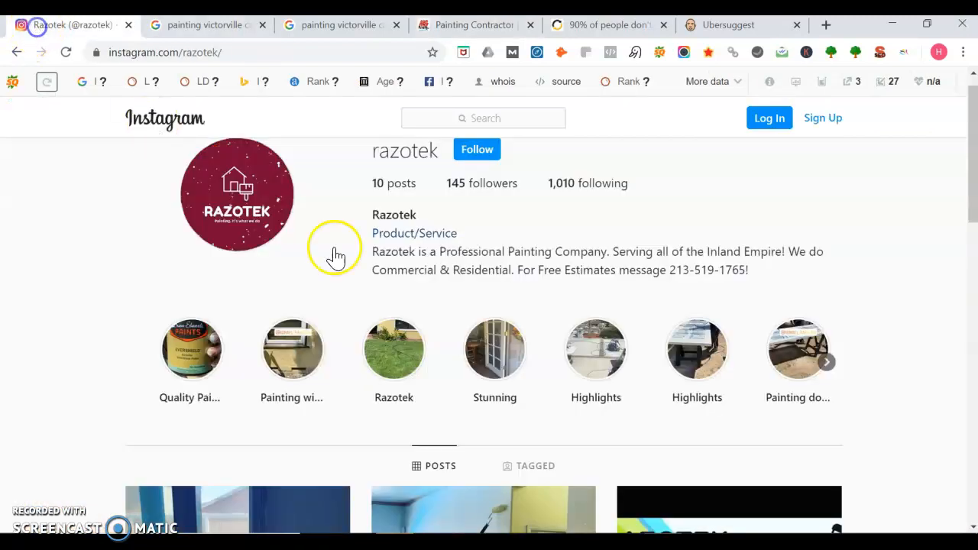
mouse_move(649, 245)
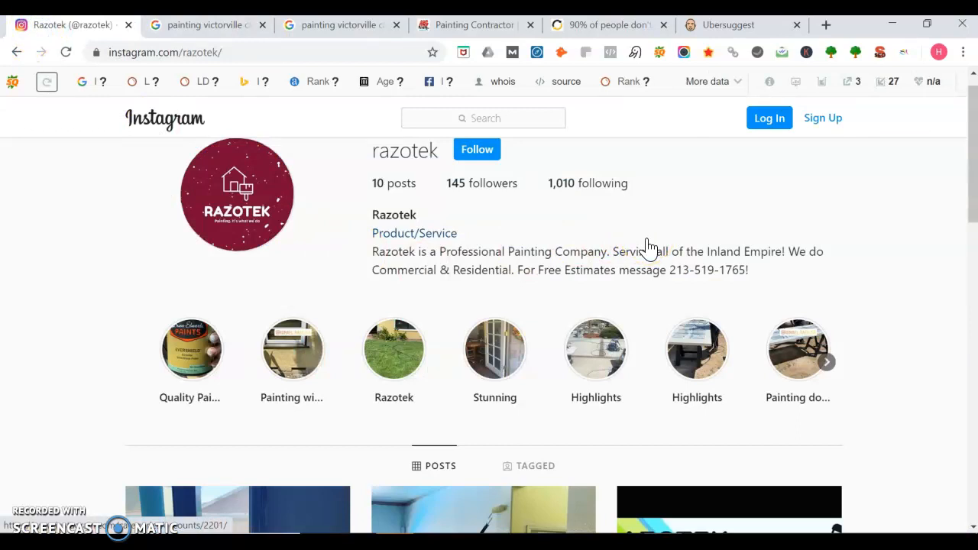
mouse_move(664, 212)
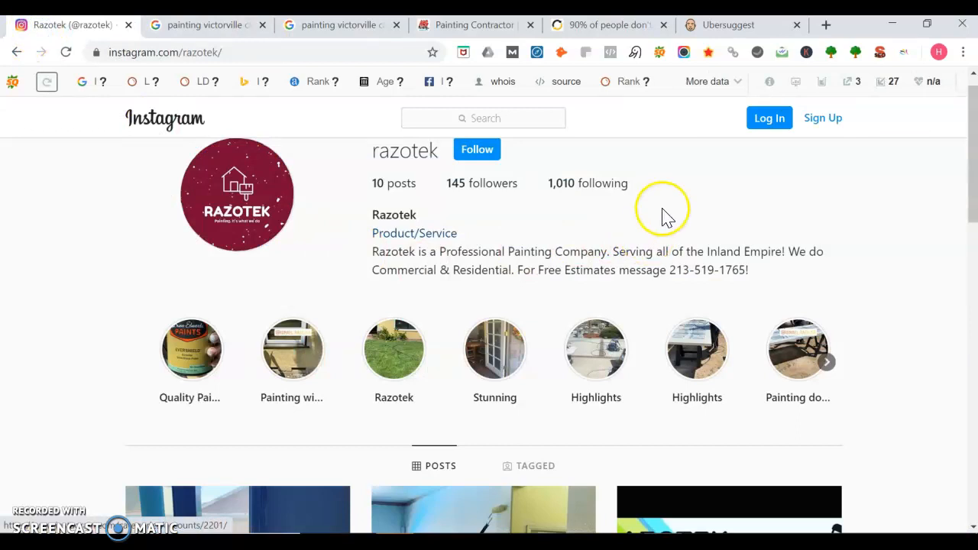
mouse_move(665, 214)
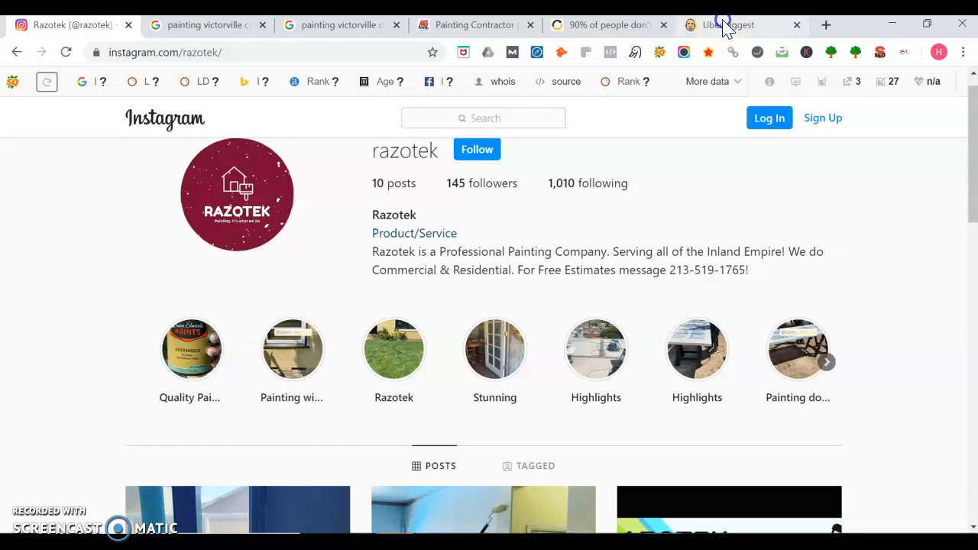
click(722, 25)
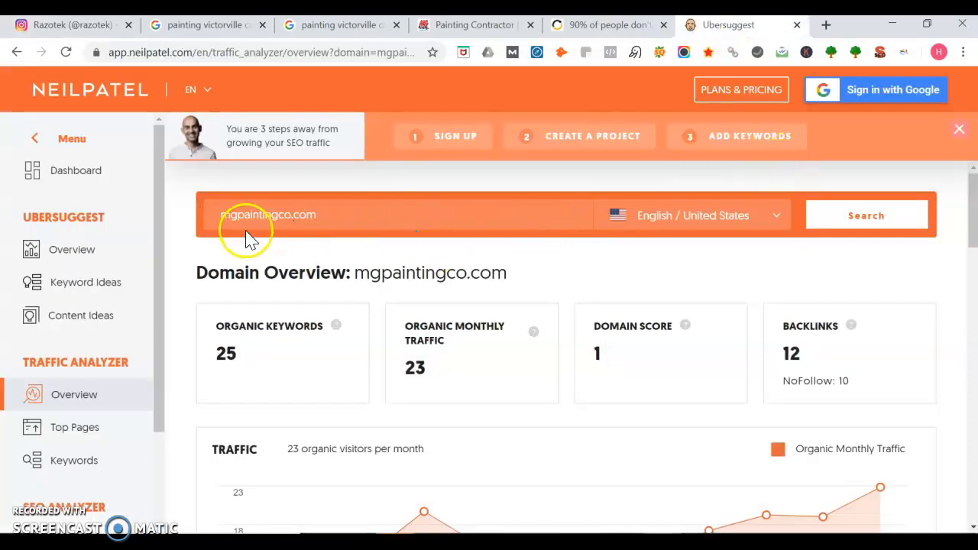
mouse_move(304, 241)
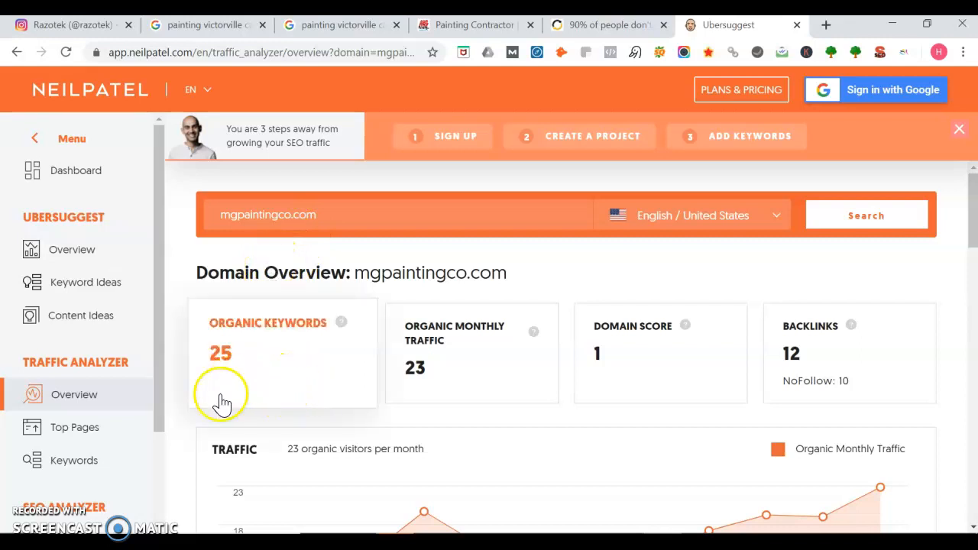
mouse_move(781, 300)
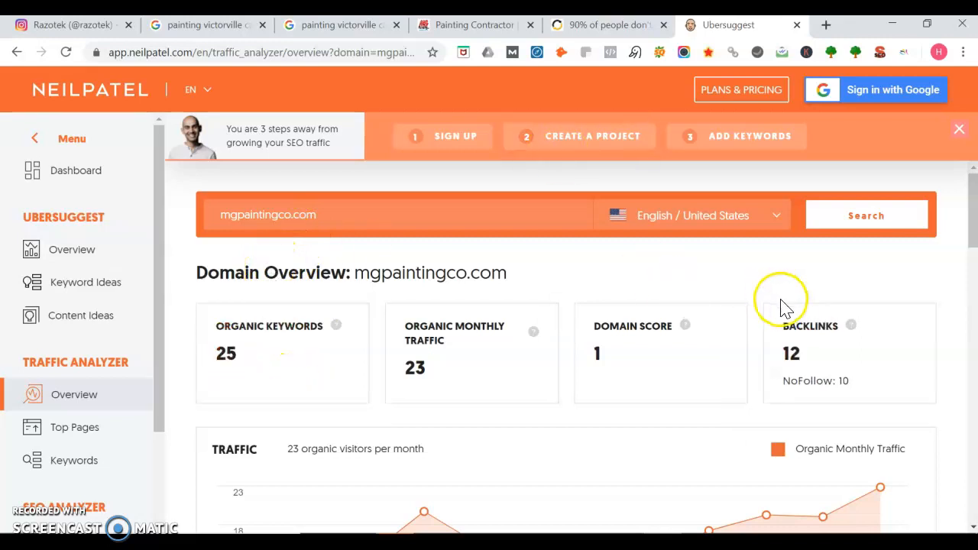
mouse_move(814, 340)
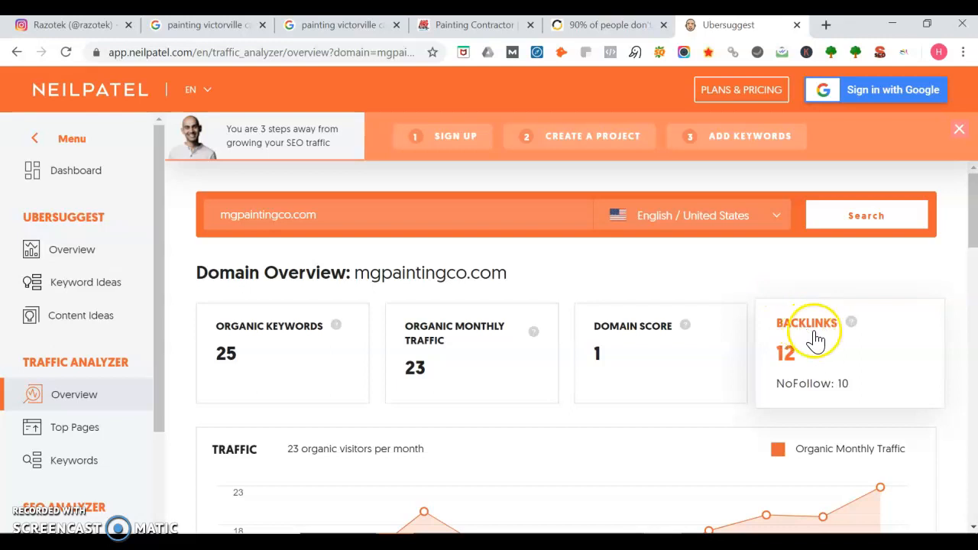
Step: Review mgpaintingco.com's SEO Keywords table: search volumes, positions and estimated visits
scroll(down, 3)
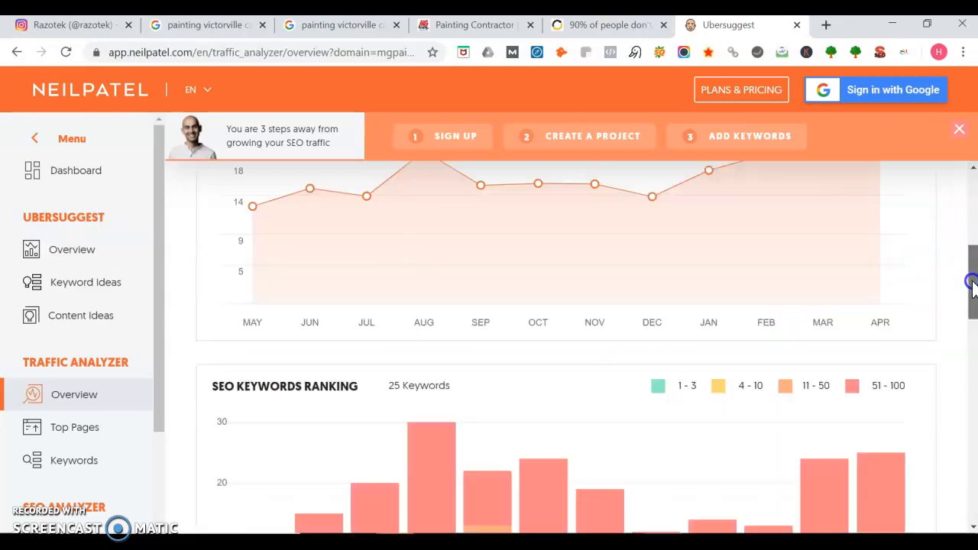
scroll(down, 3)
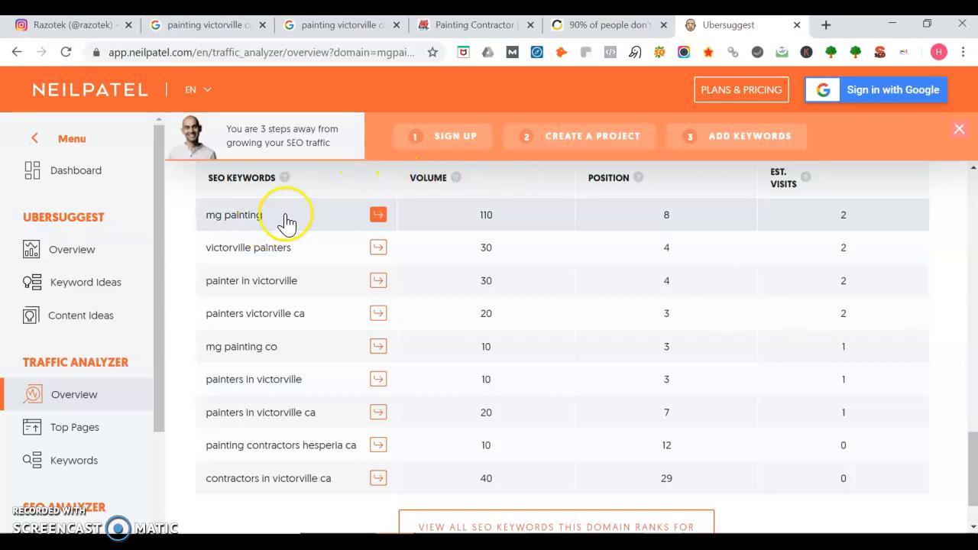
mouse_move(288, 229)
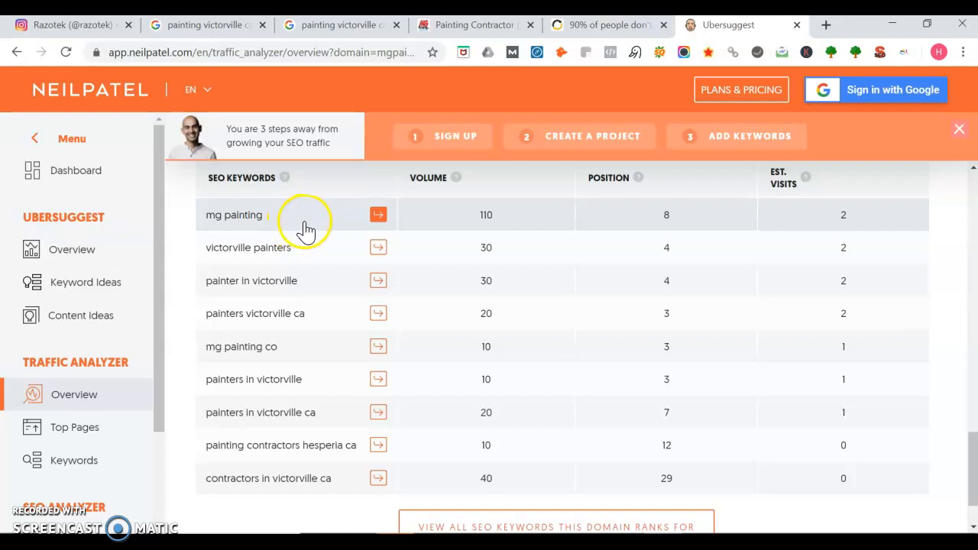
mouse_move(332, 265)
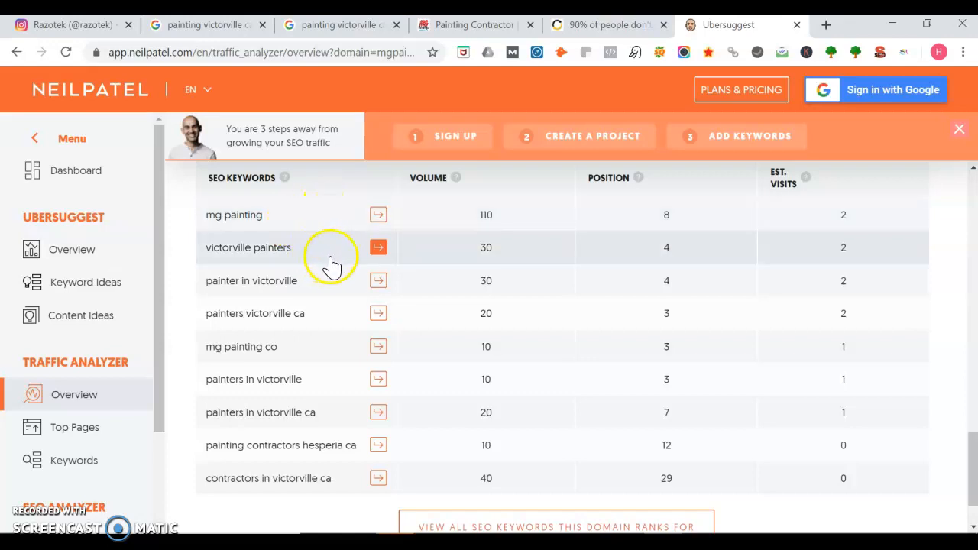
mouse_move(447, 228)
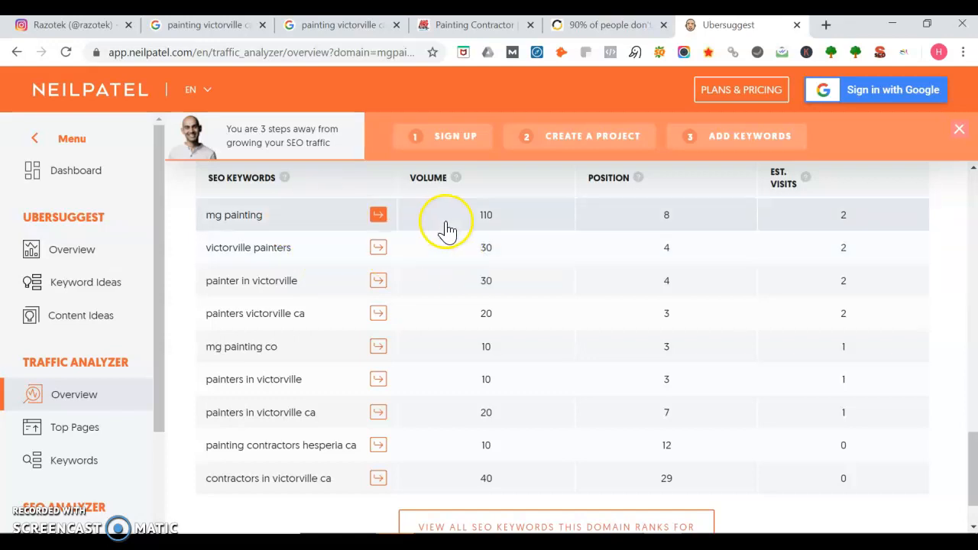
mouse_move(496, 233)
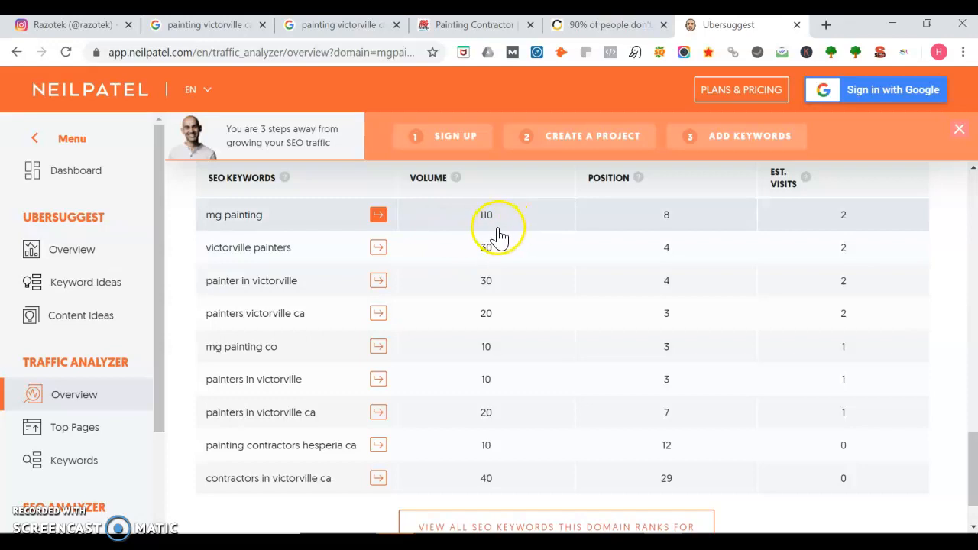
mouse_move(496, 294)
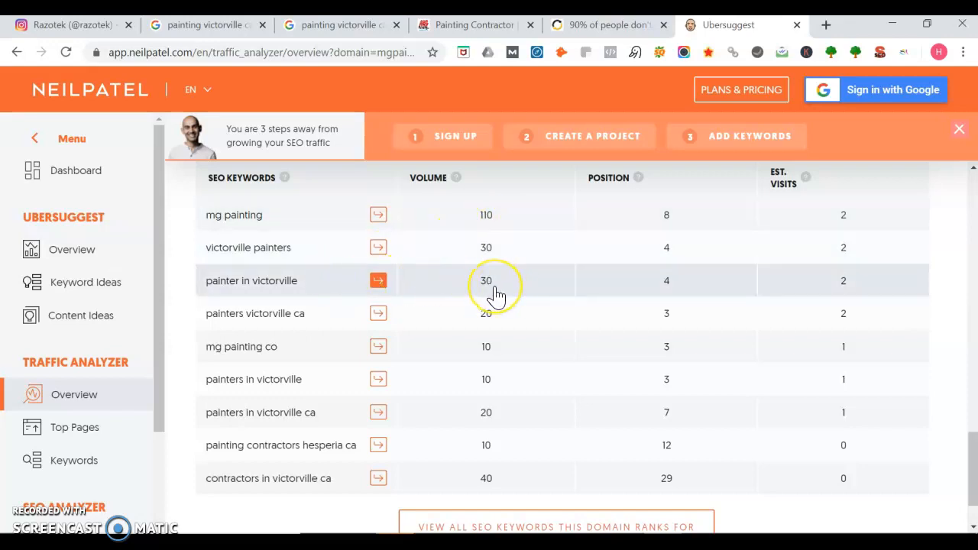
mouse_move(464, 343)
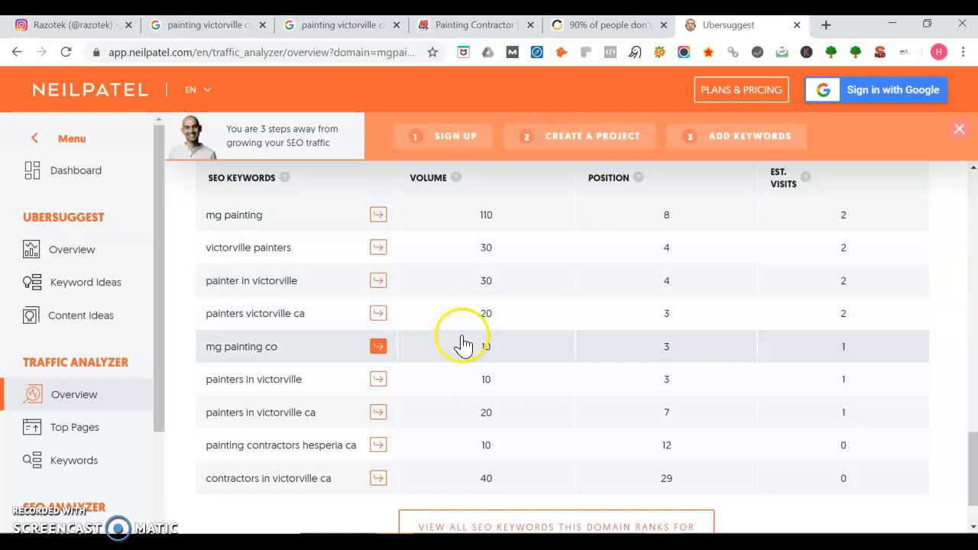
mouse_move(496, 401)
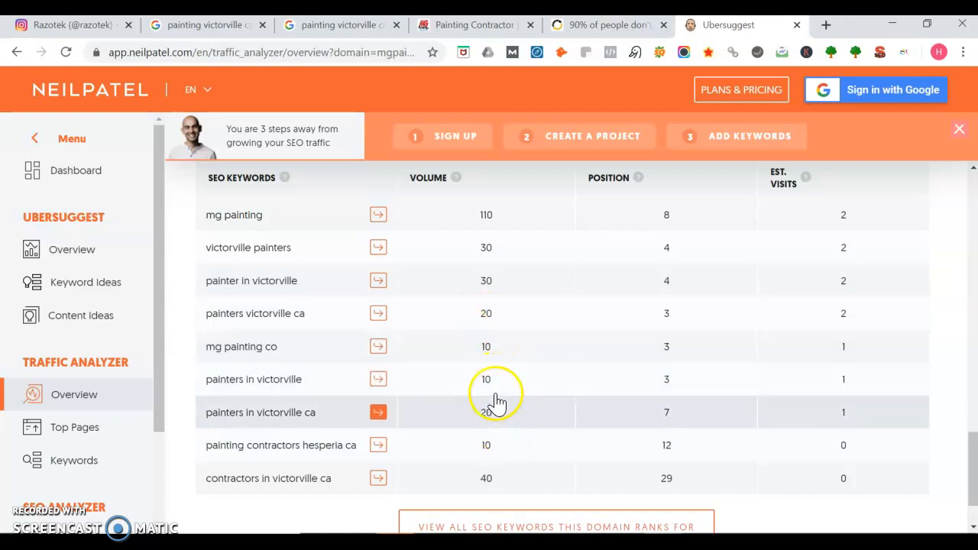
mouse_move(344, 459)
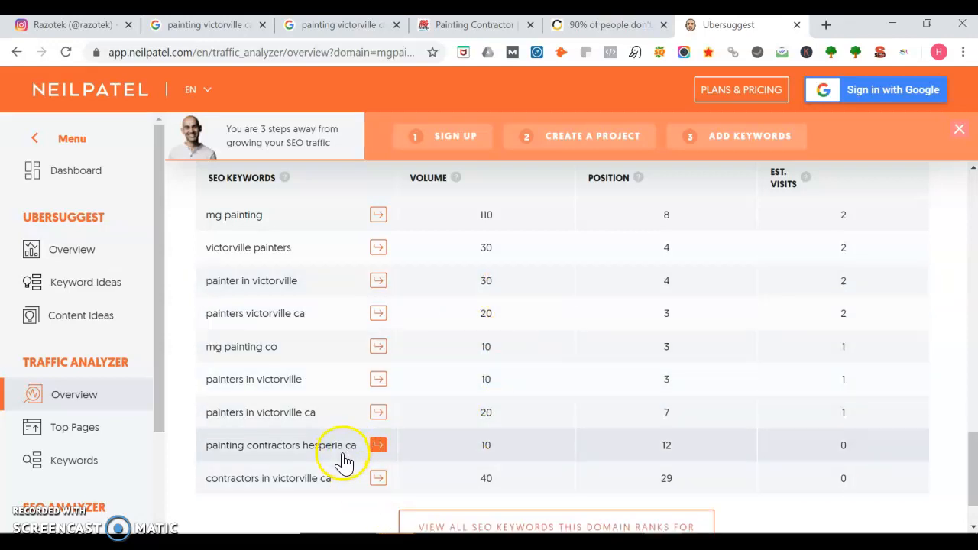
mouse_move(317, 497)
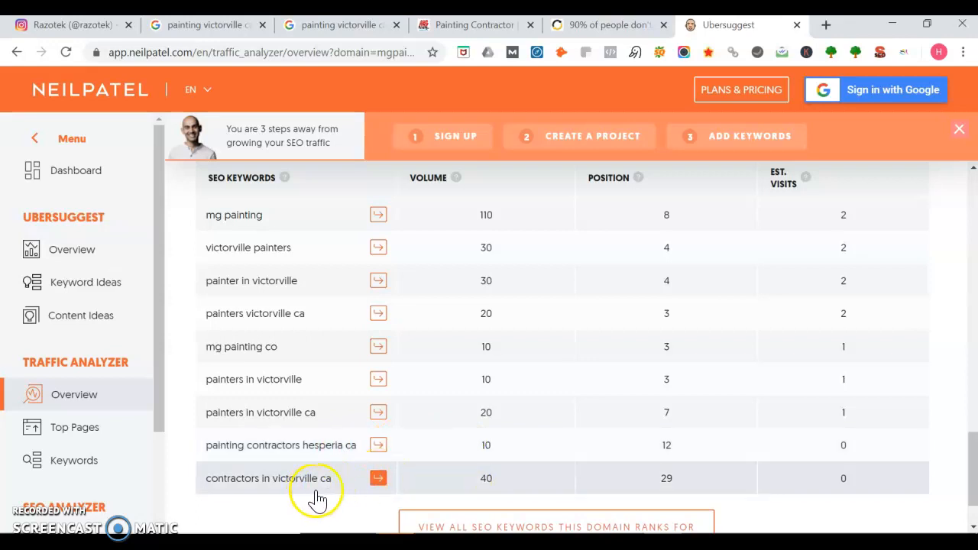
mouse_move(931, 478)
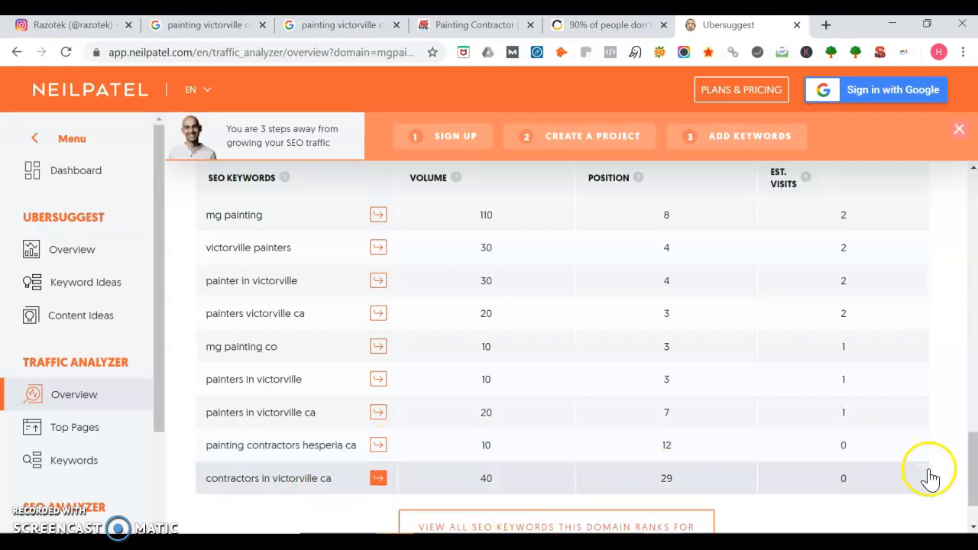
mouse_move(969, 482)
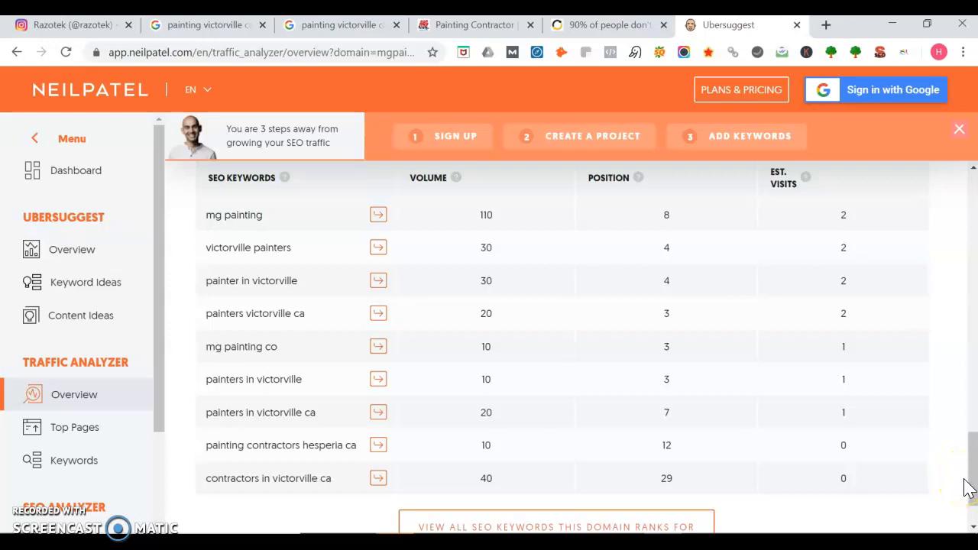
scroll(down, 3)
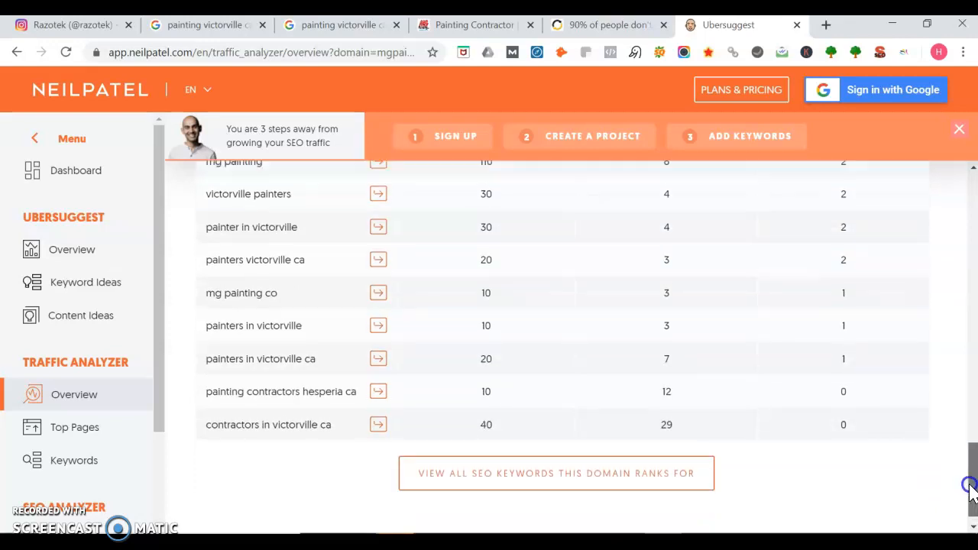
scroll(up, 3)
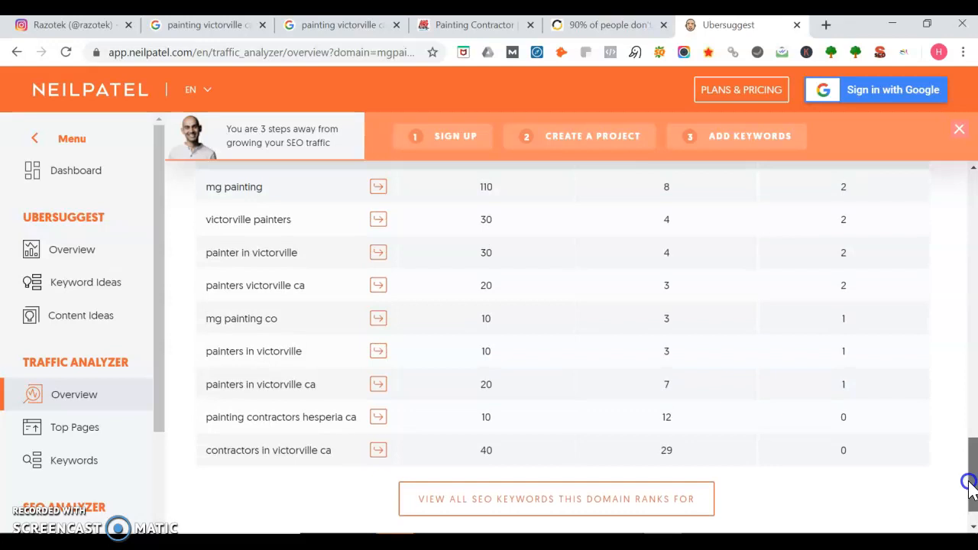
scroll(up, 3)
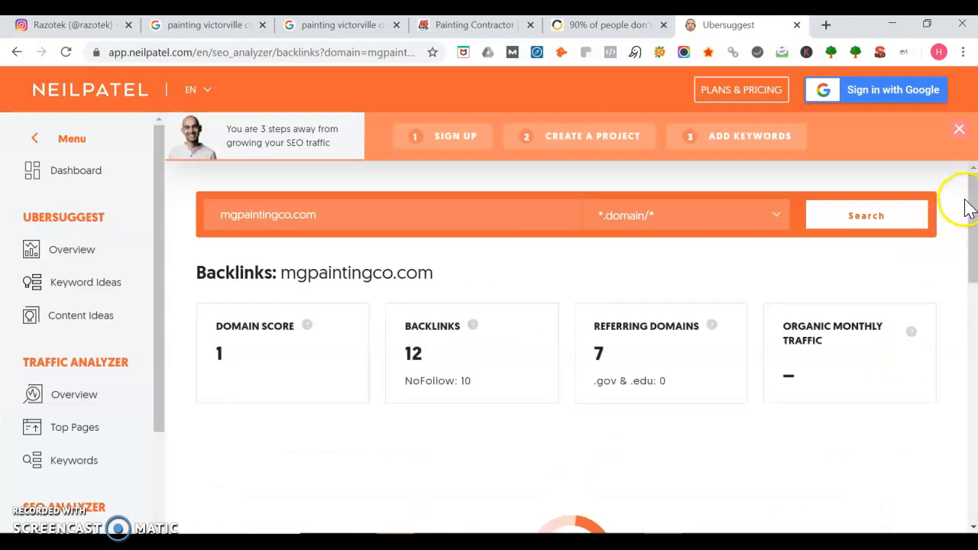
Step: Scroll through the mgpaintingco.com backlinks table to review linking pages and anchor texts
scroll(down, 3)
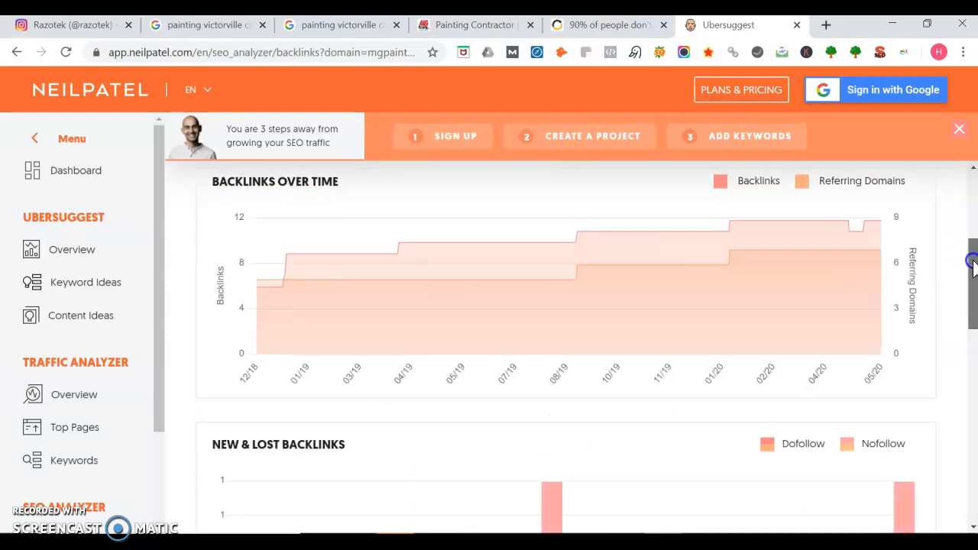
scroll(down, 3)
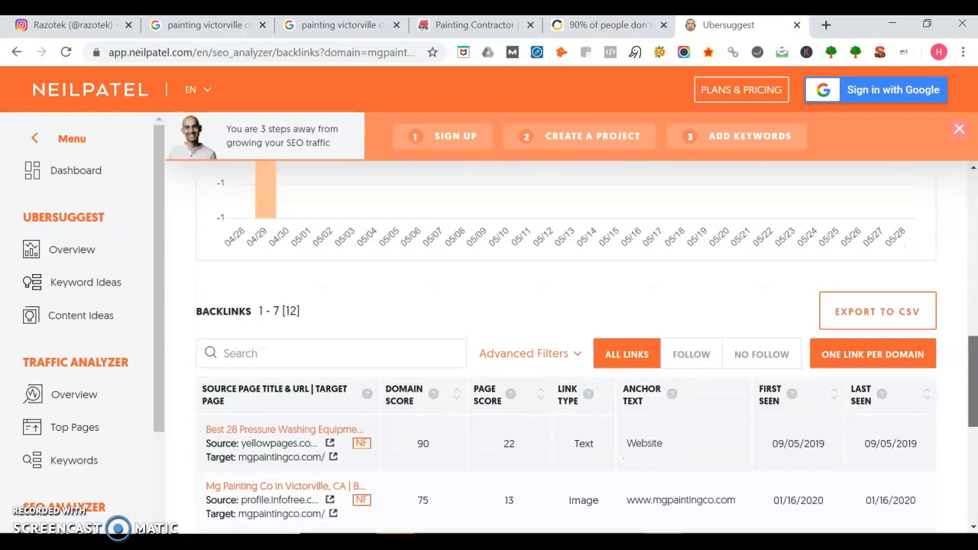
scroll(down, 3)
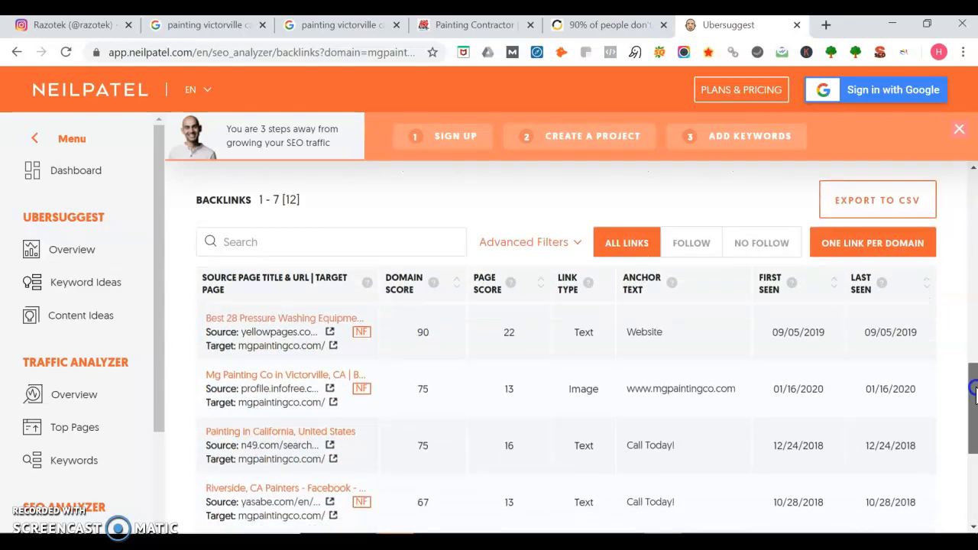
scroll(down, 3)
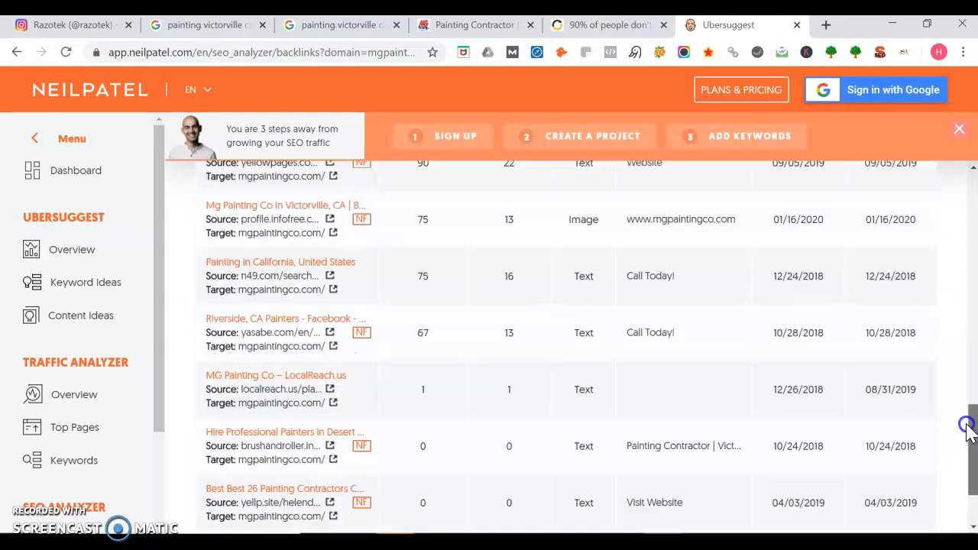
scroll(up, 3)
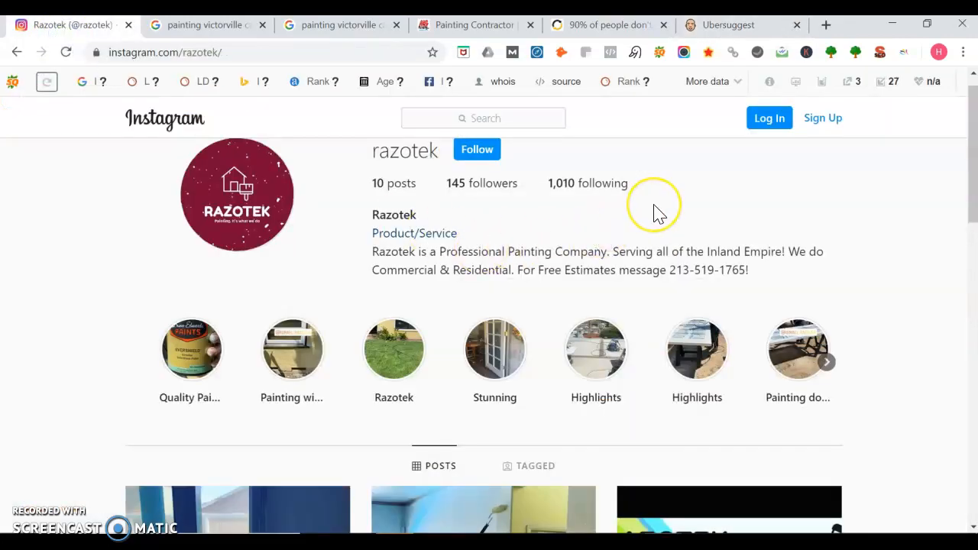
mouse_move(659, 212)
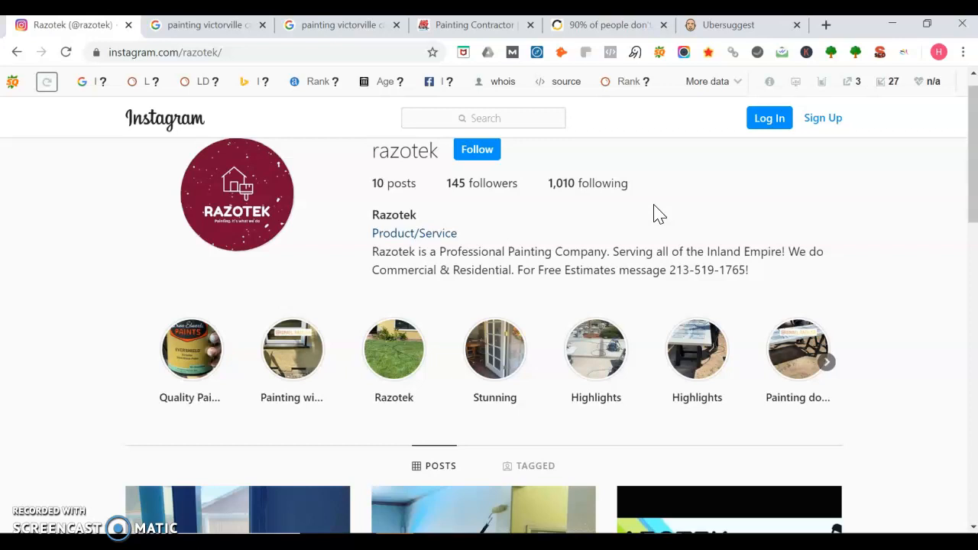
mouse_move(707, 221)
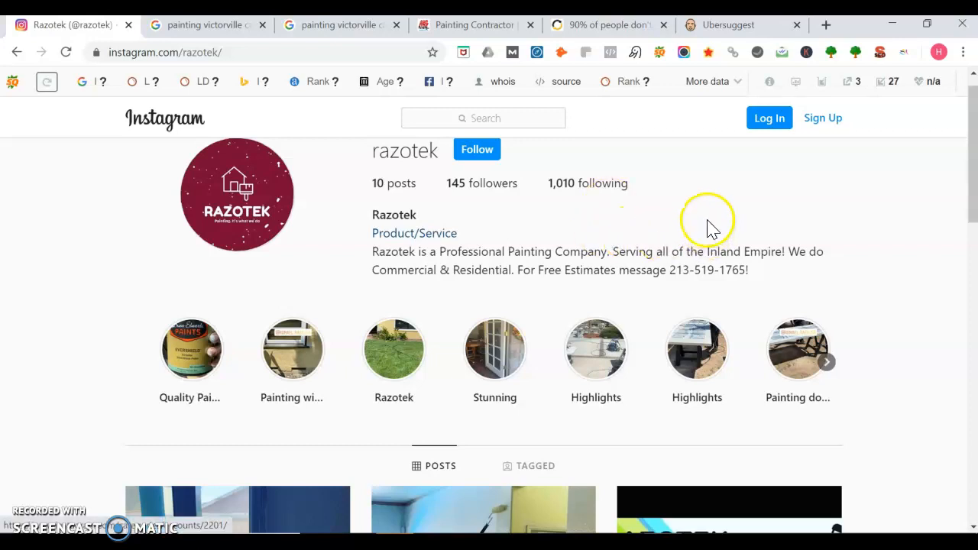
mouse_move(118, 459)
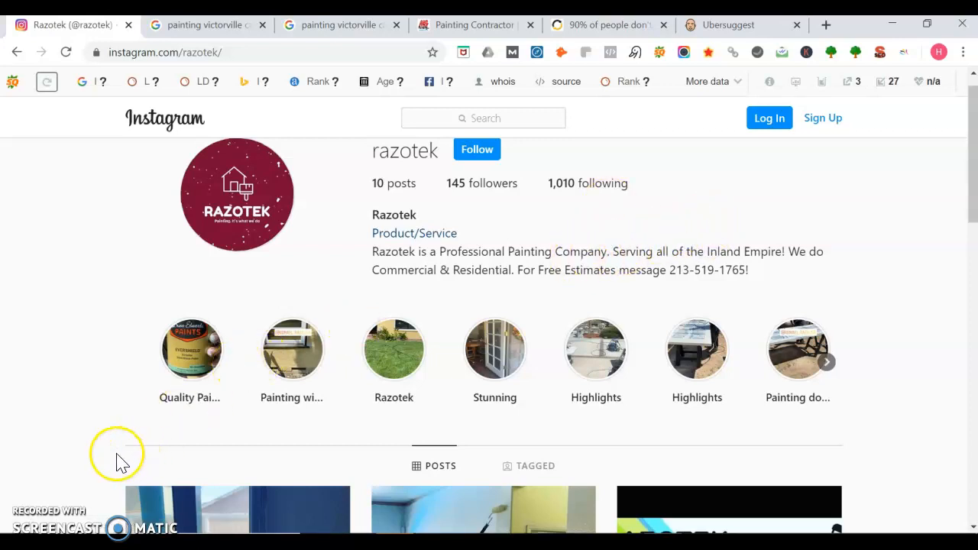